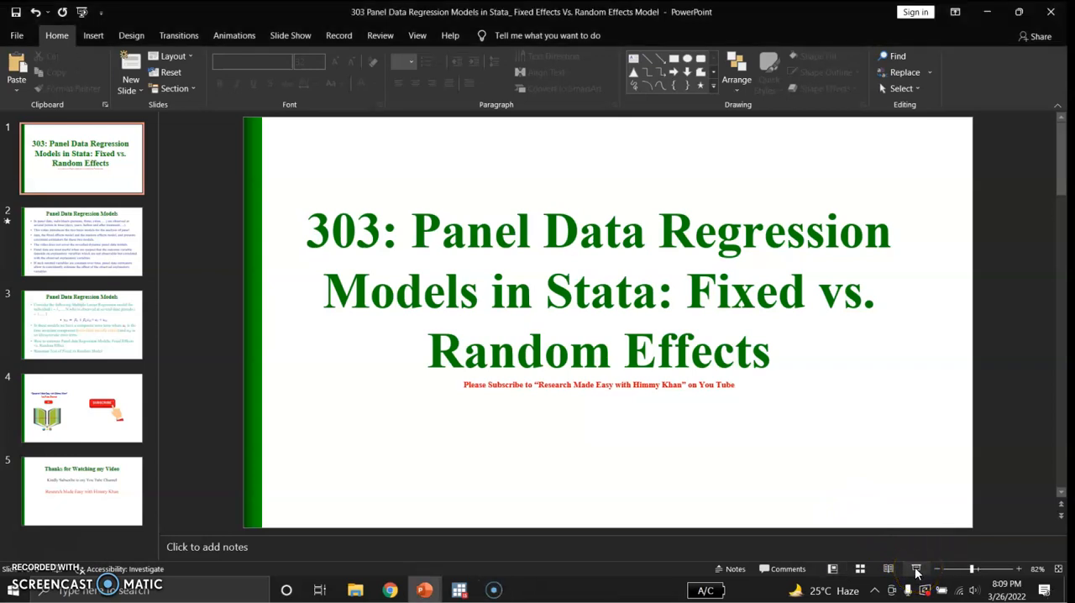
Advance past the PowerPoint title slide toward the Stata Hausman results
{"action": "left_click", "coordinate": [917, 569]}
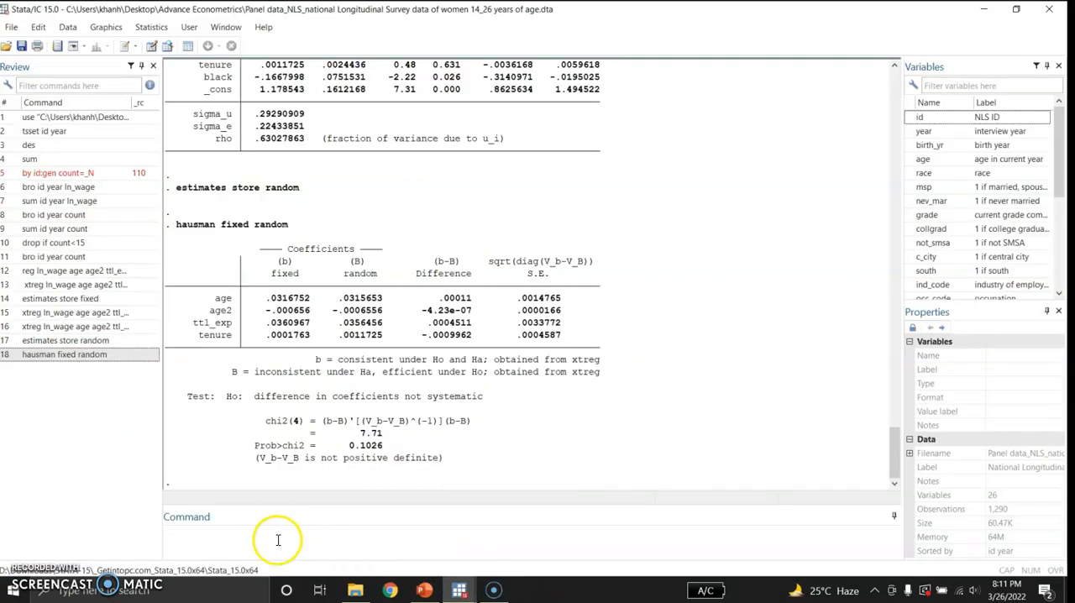
Declare the panel with tsset id year, then describe the dataset's variables
{"action": "left_click", "coordinate": [277, 541]}
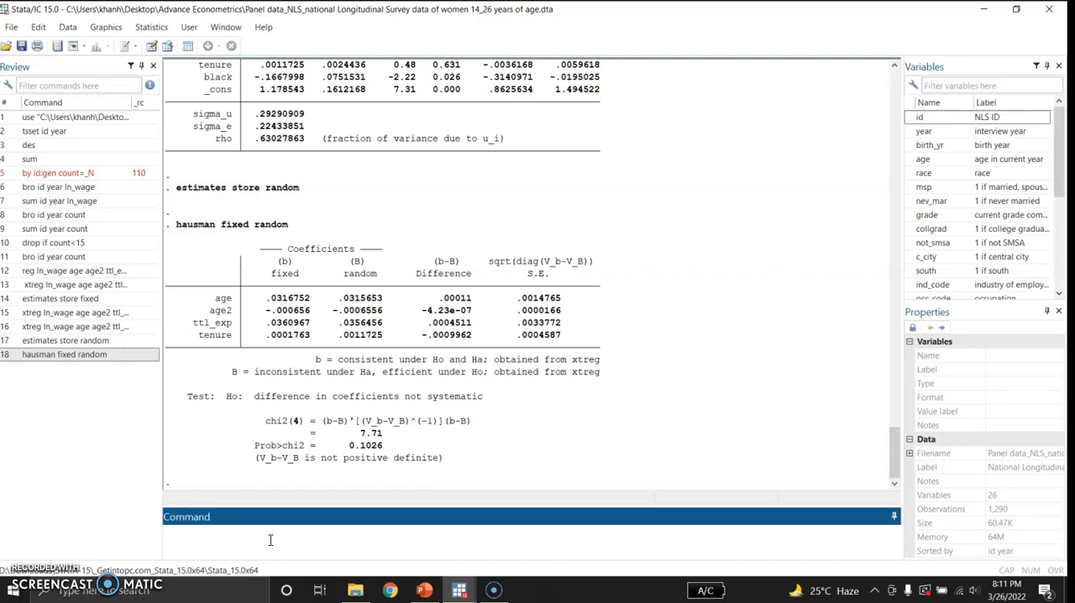
{"action": "type", "text": "tsset"}
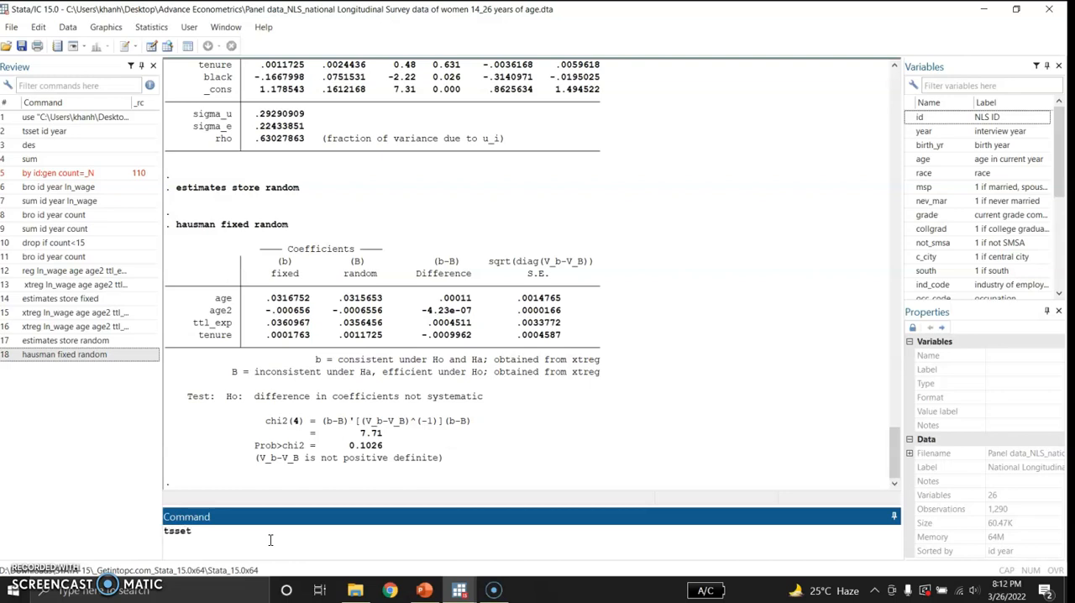
{"action": "type", "text": "id"}
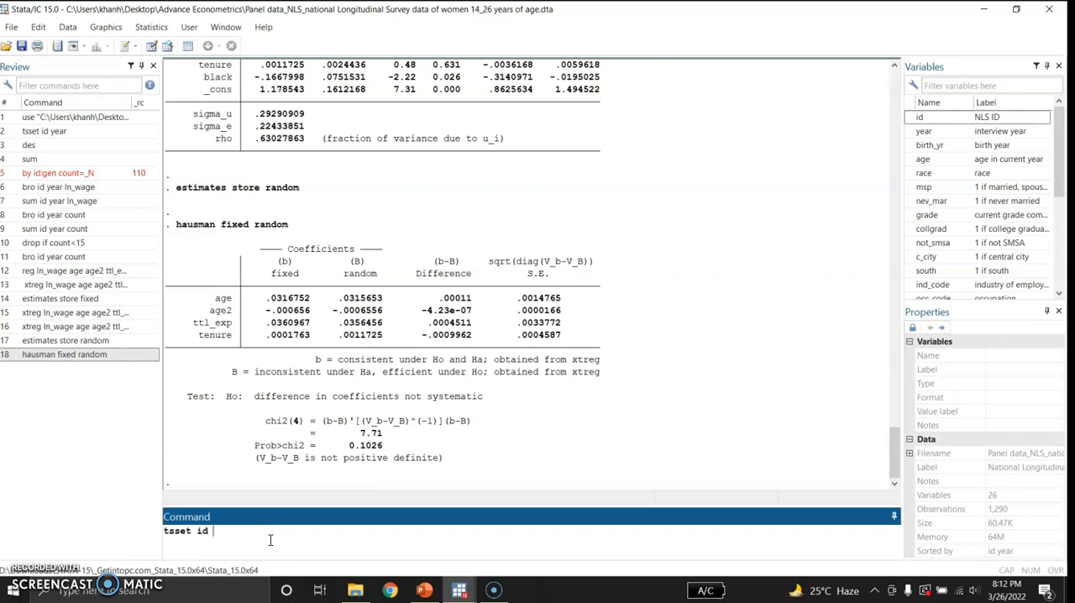
{"action": "key", "text": "enter"}
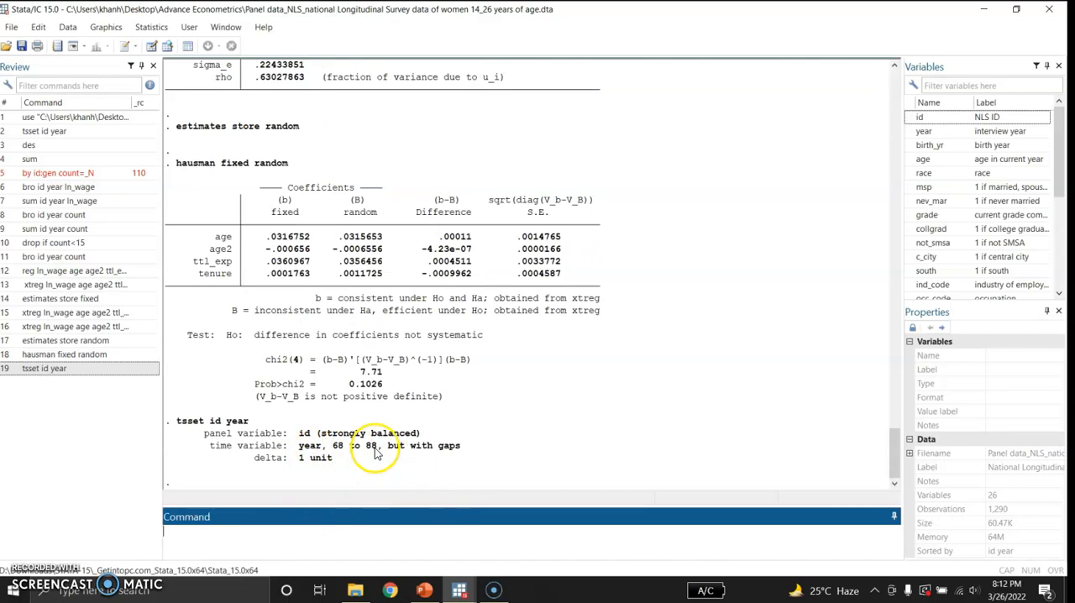
{"action": "mouse_move", "coordinate": [250, 465]}
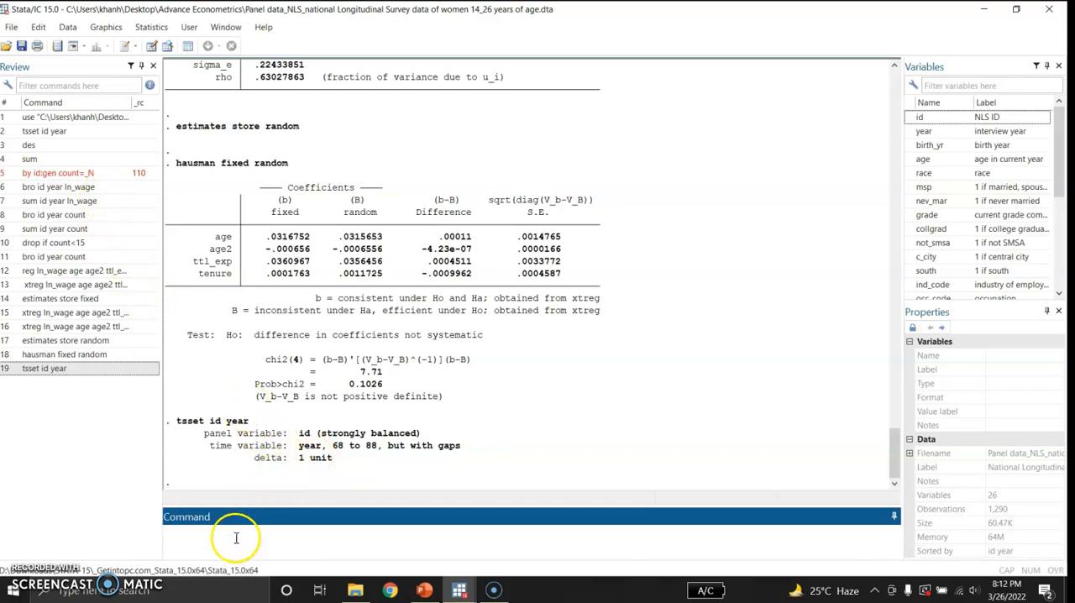
{"action": "type", "text": "des"}
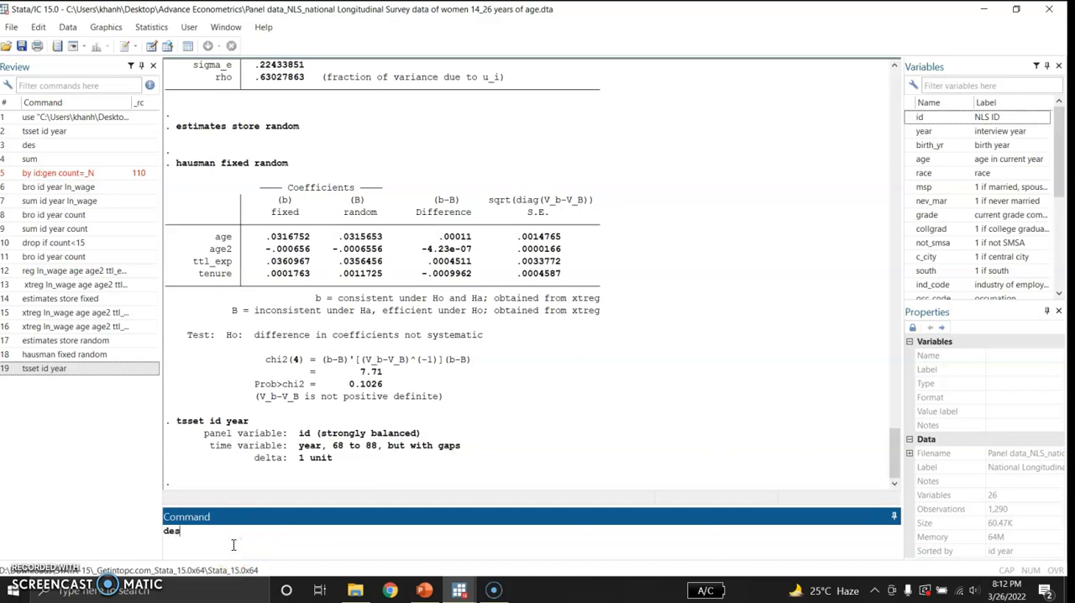
{"action": "key", "text": "Return"}
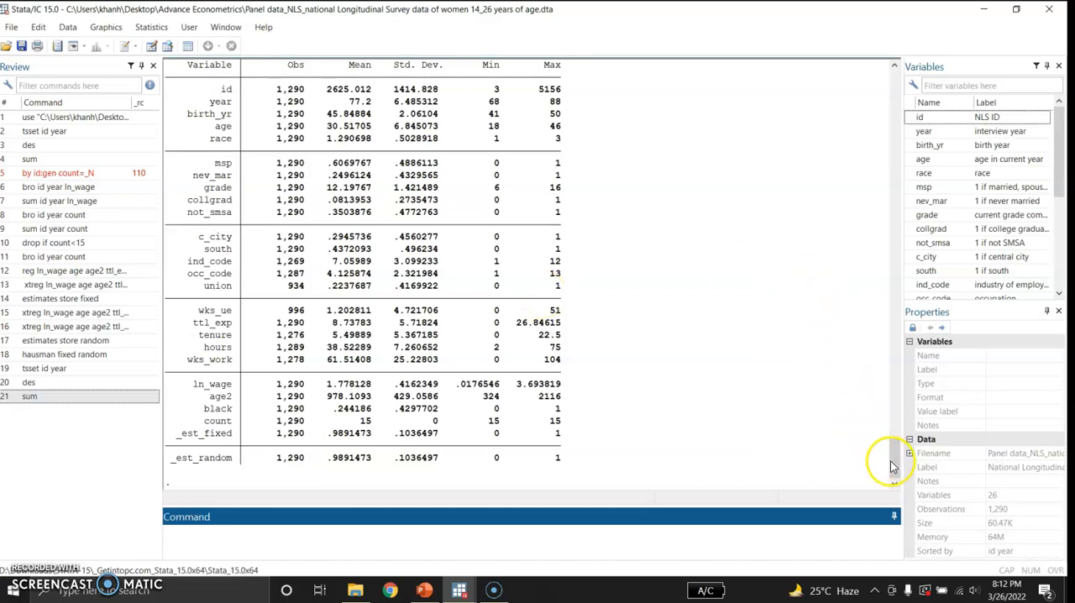
Browse id, year and ln_wage down to observation 1,290 and close the browser
{"action": "scroll", "scroll_direction": "down", "scroll_amount": 3}
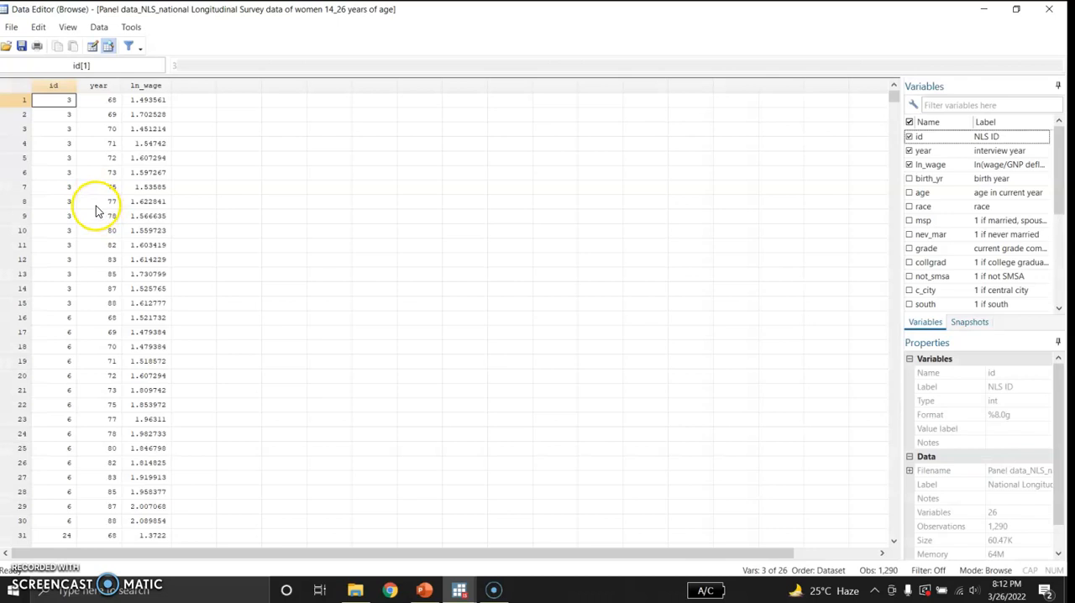
{"action": "mouse_move", "coordinate": [124, 208]}
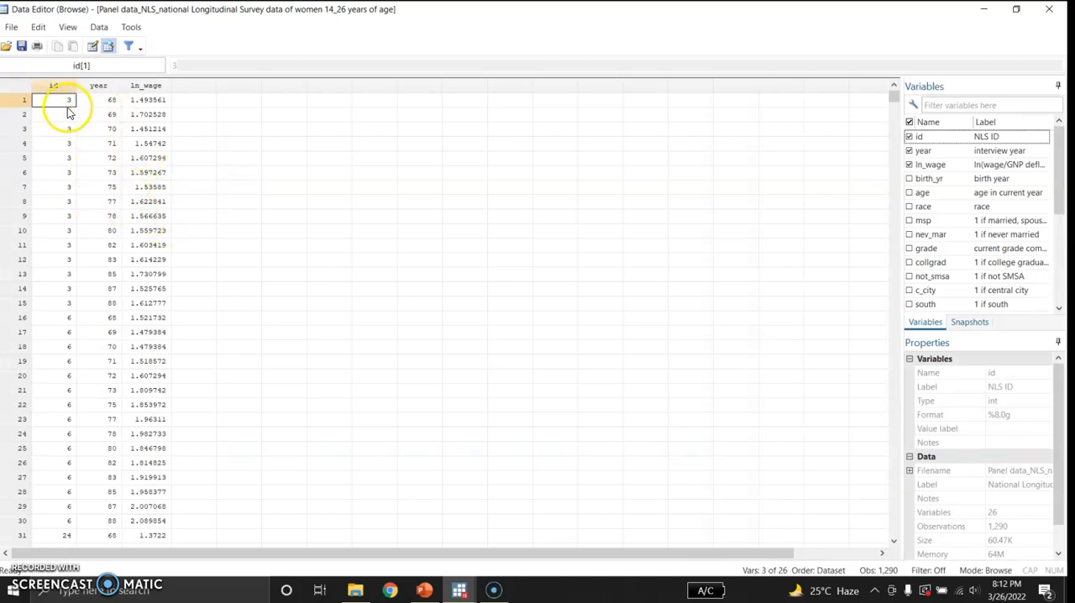
{"action": "mouse_move", "coordinate": [462, 248]}
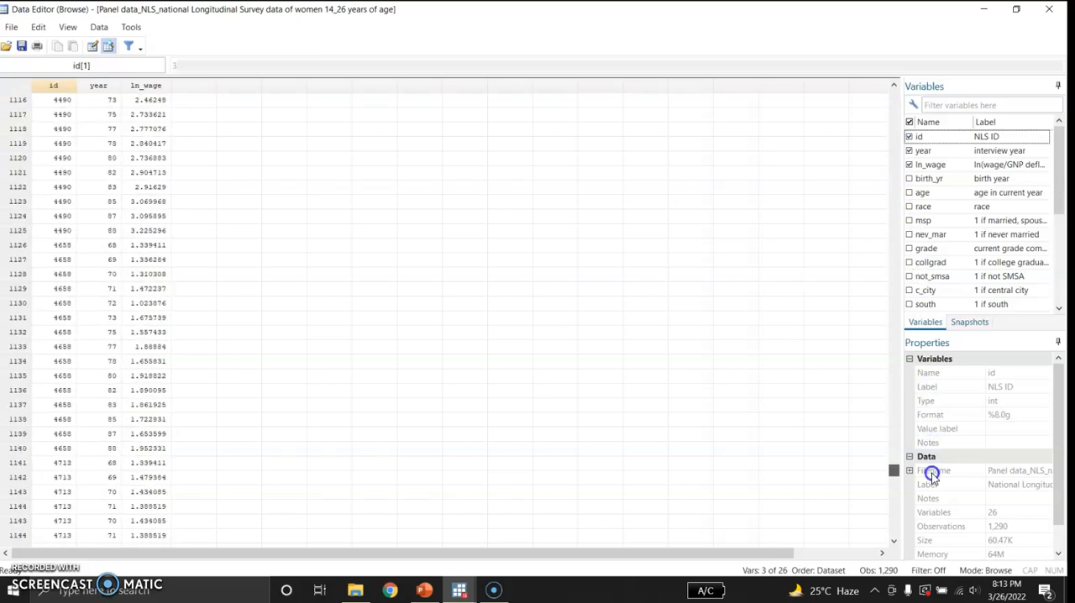
{"action": "scroll", "scroll_direction": "down", "scroll_amount": 3}
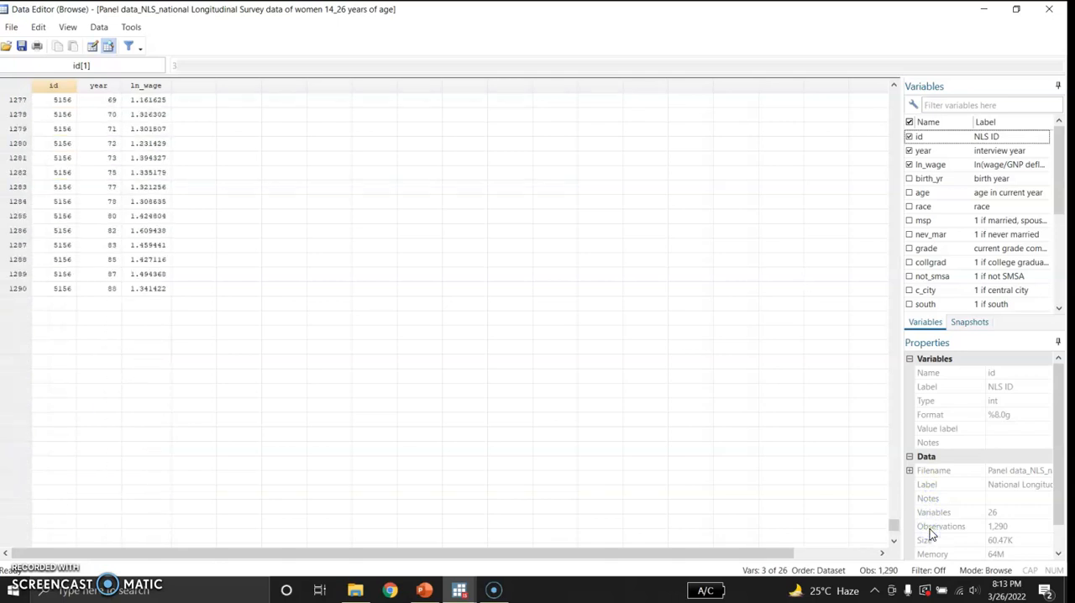
{"action": "mouse_move", "coordinate": [998, 91]}
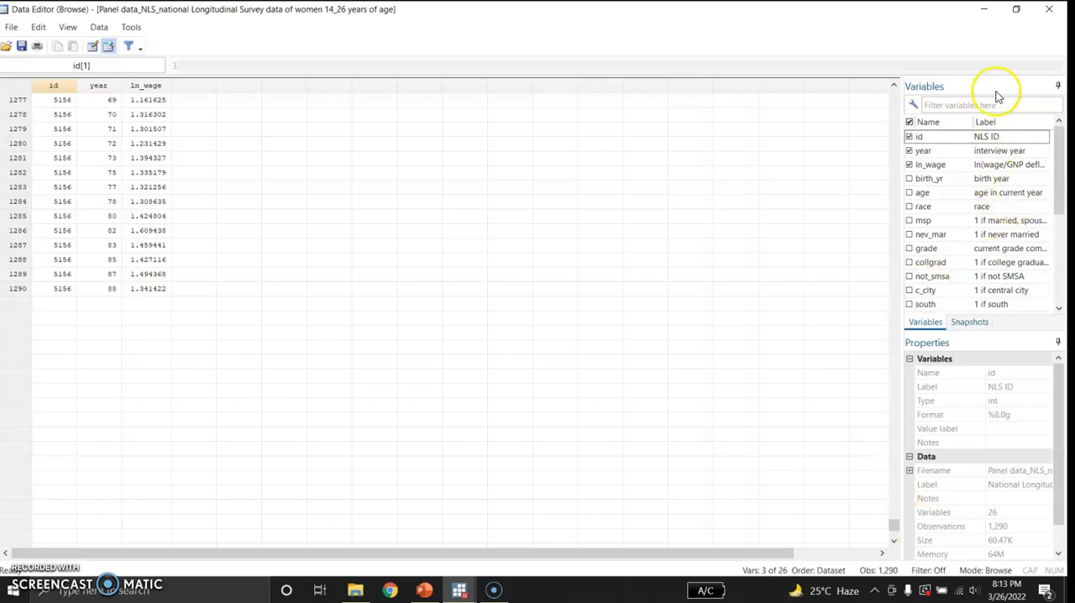
{"action": "left_click", "coordinate": [1048, 11]}
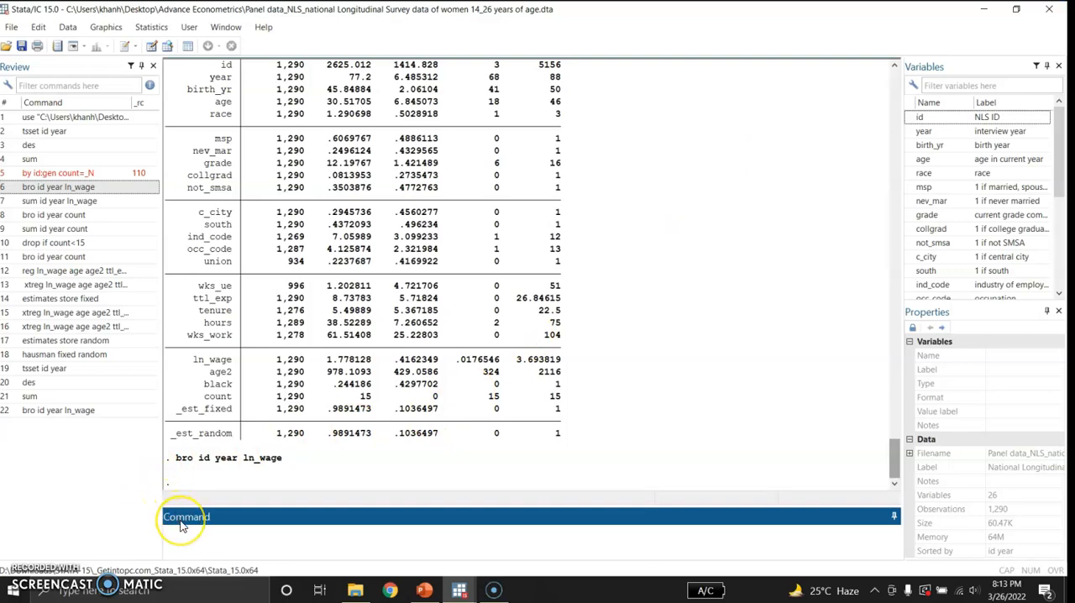
Rerun sum id year ln_wage from the Review pane, showing 1,290 observations each
{"action": "left_click", "coordinate": [193, 523]}
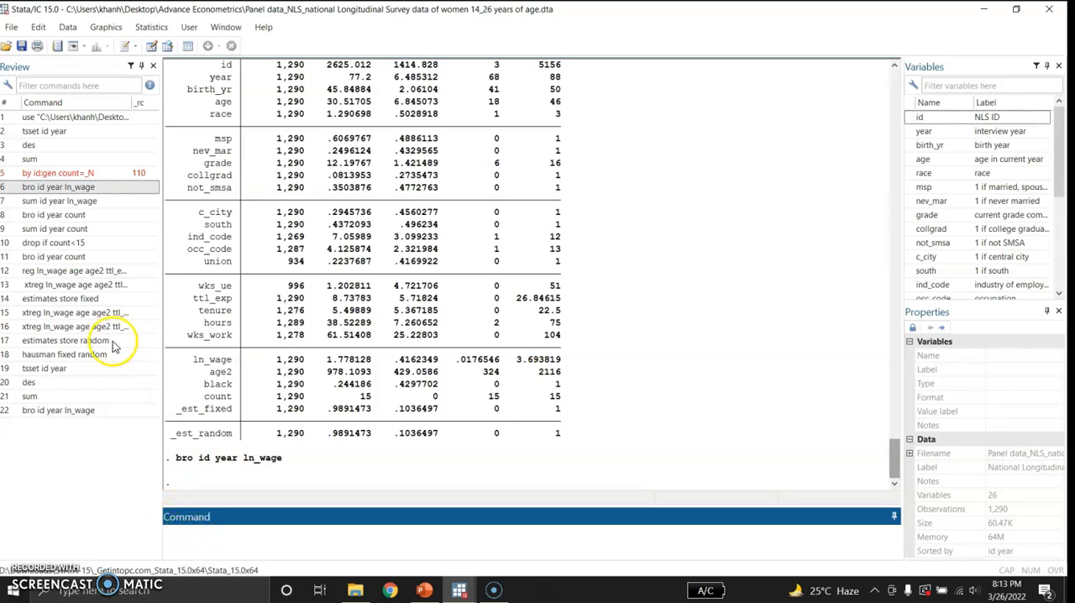
{"action": "left_click", "coordinate": [82, 201]}
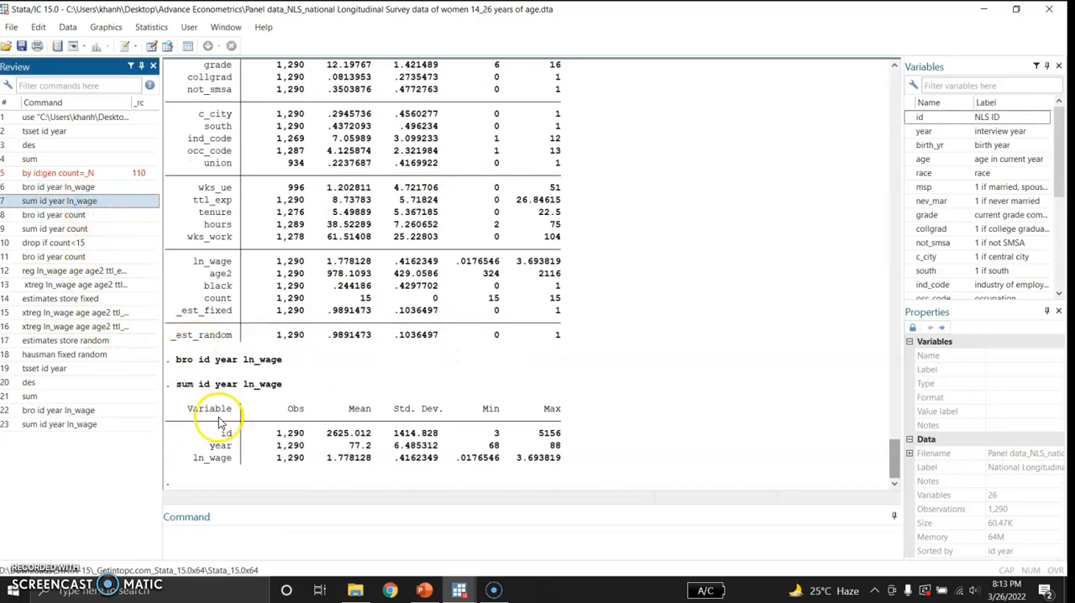
{"action": "mouse_move", "coordinate": [339, 417]}
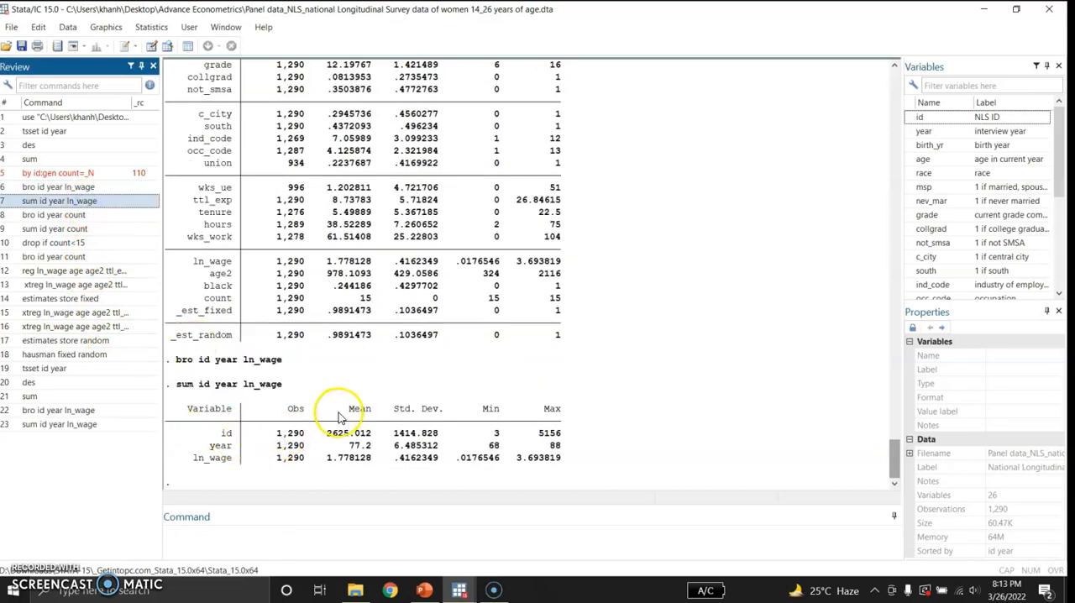
{"action": "mouse_move", "coordinate": [467, 411]}
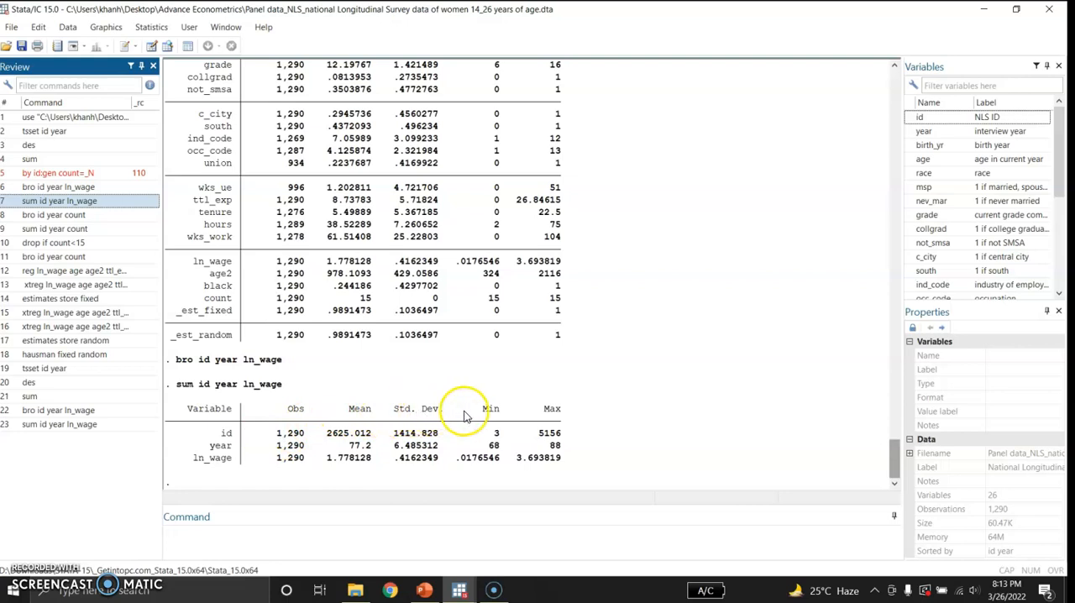
{"action": "mouse_move", "coordinate": [294, 474]}
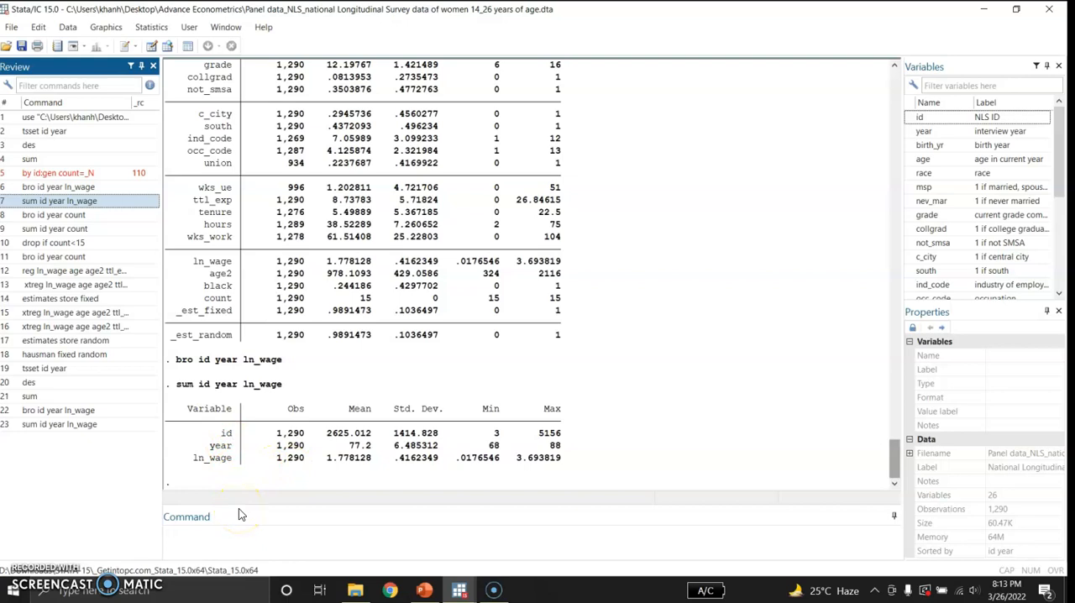
{"action": "left_click", "coordinate": [71, 270]}
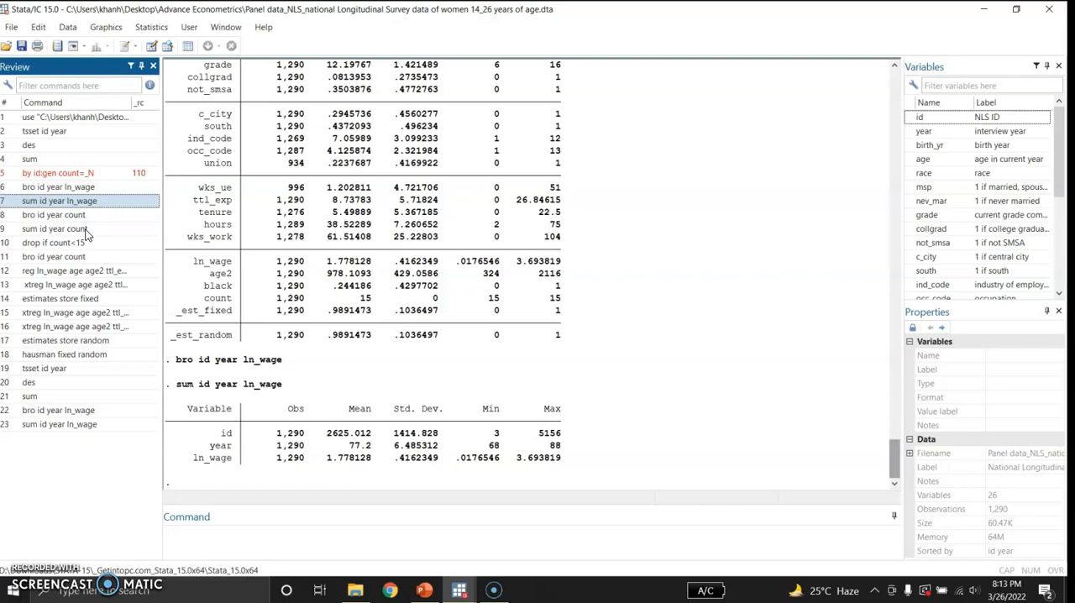
{"action": "mouse_move", "coordinate": [87, 236]}
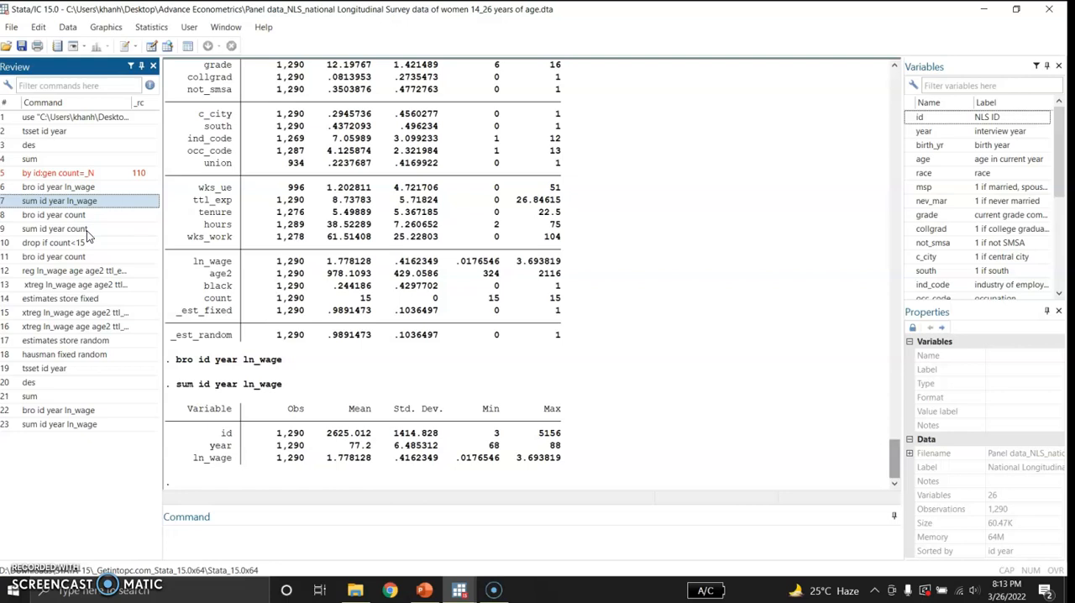
{"action": "mouse_move", "coordinate": [94, 246]}
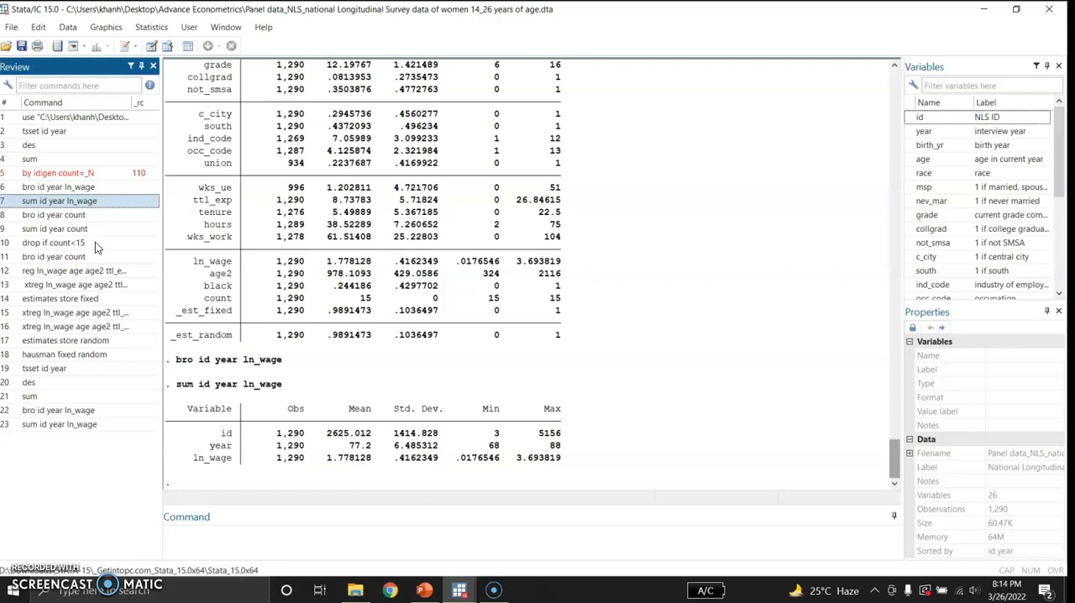
Rerun drop if count<15 (0 deleted), browse id, year and count, and close the browser
{"action": "left_click", "coordinate": [54, 242]}
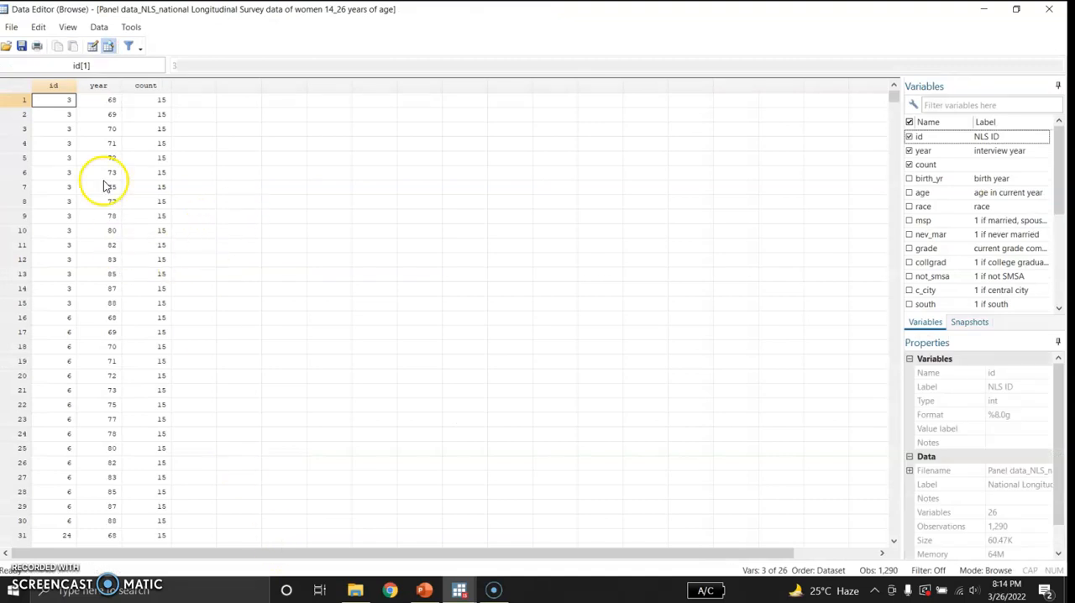
{"action": "mouse_move", "coordinate": [134, 186]}
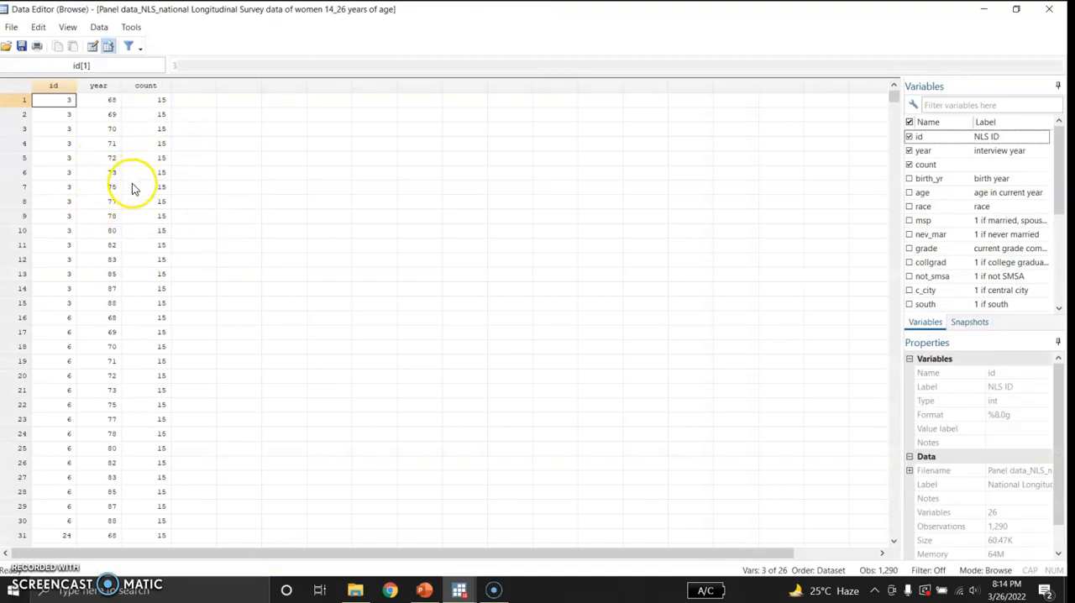
{"action": "mouse_move", "coordinate": [1048, 10]}
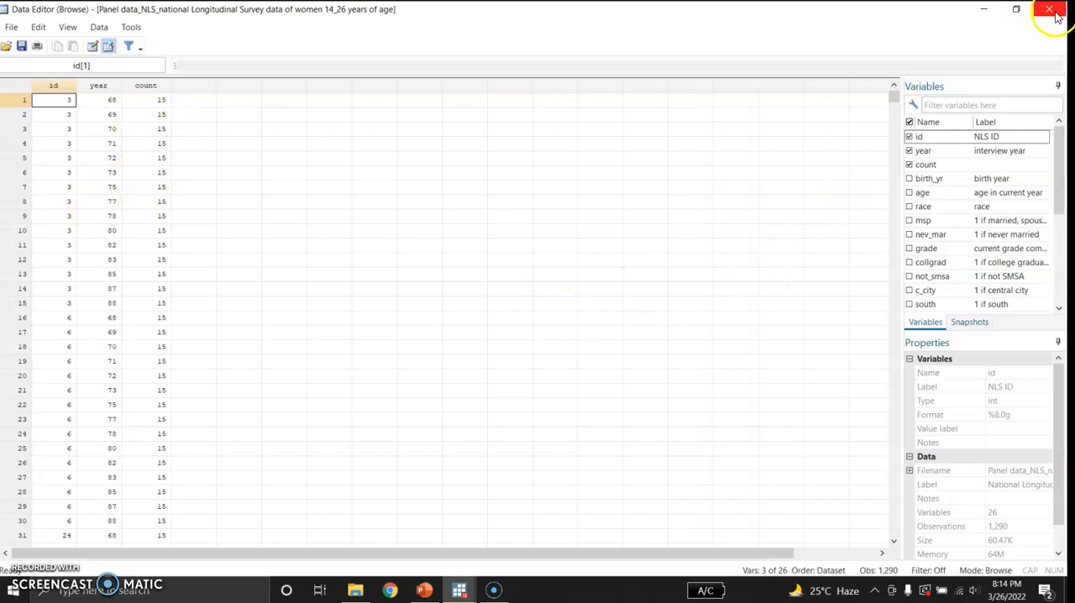
{"action": "left_click", "coordinate": [1048, 11]}
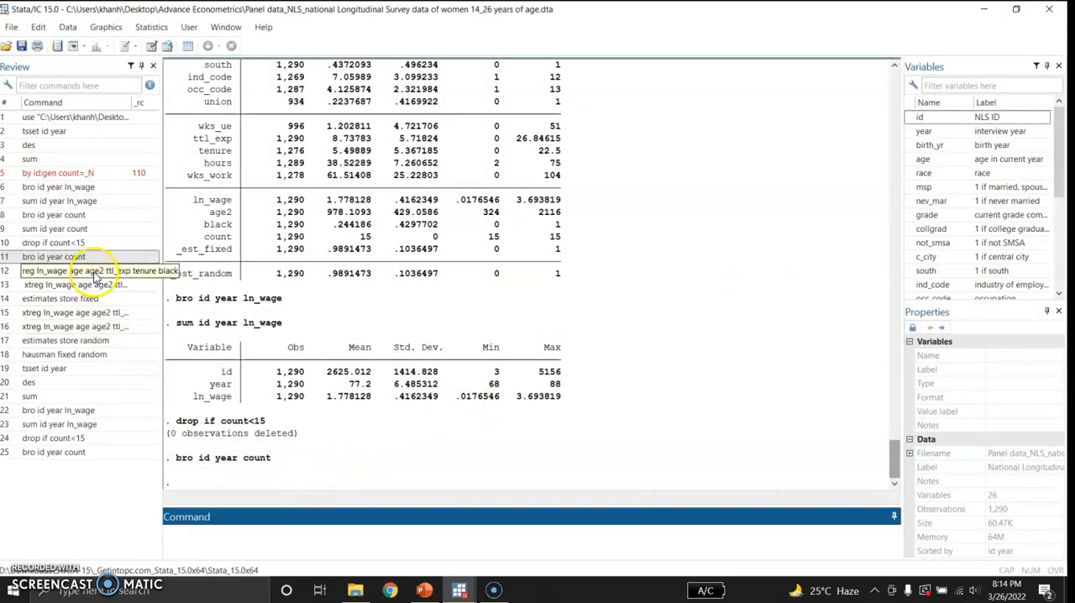
{"action": "double_click", "coordinate": [74, 269]}
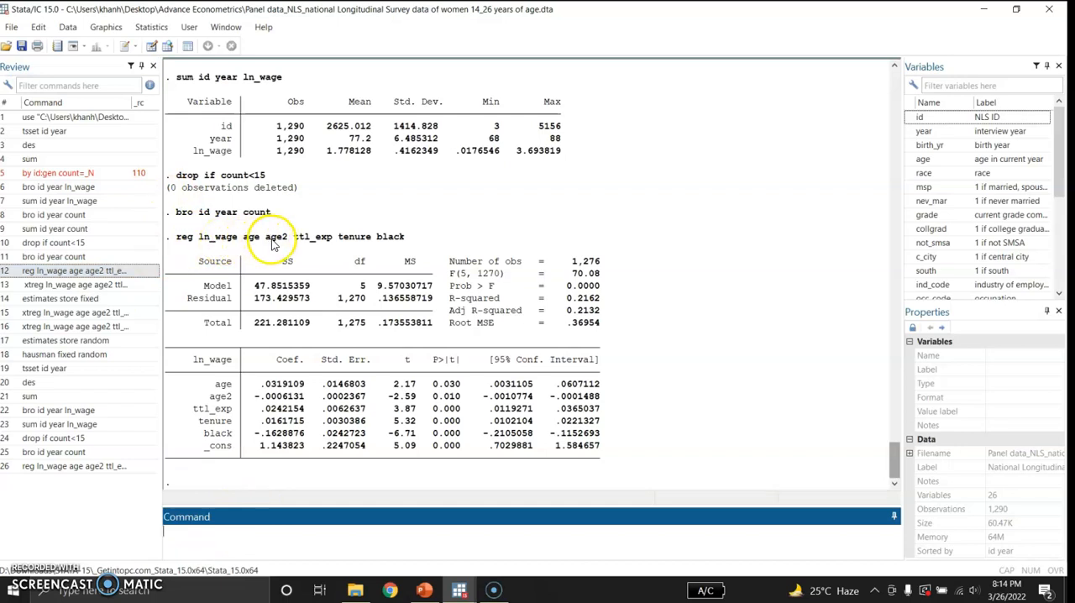
{"action": "mouse_move", "coordinate": [351, 235]}
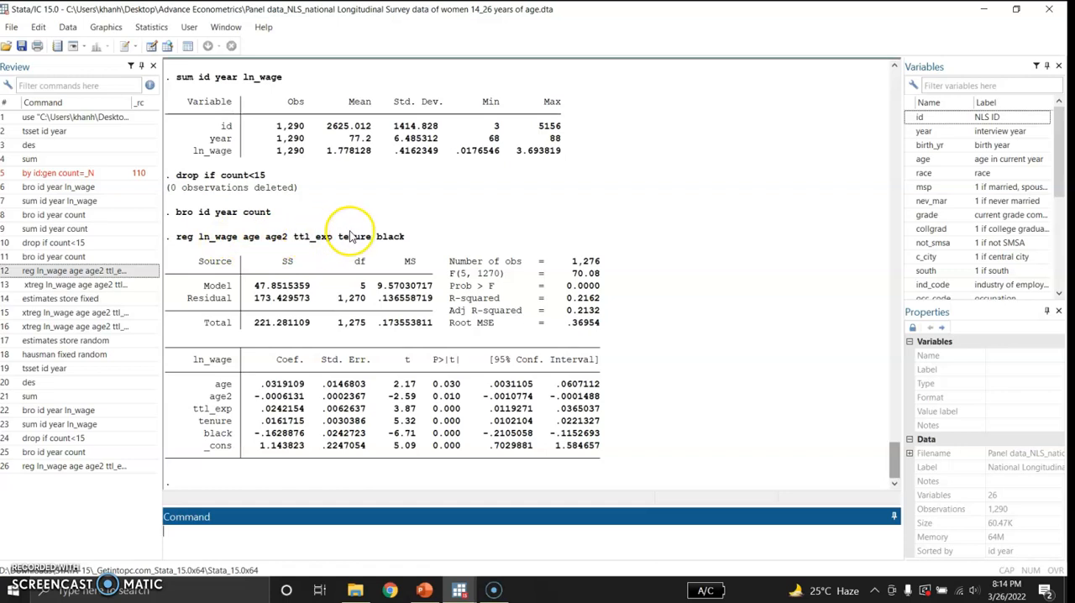
{"action": "mouse_move", "coordinate": [388, 242]}
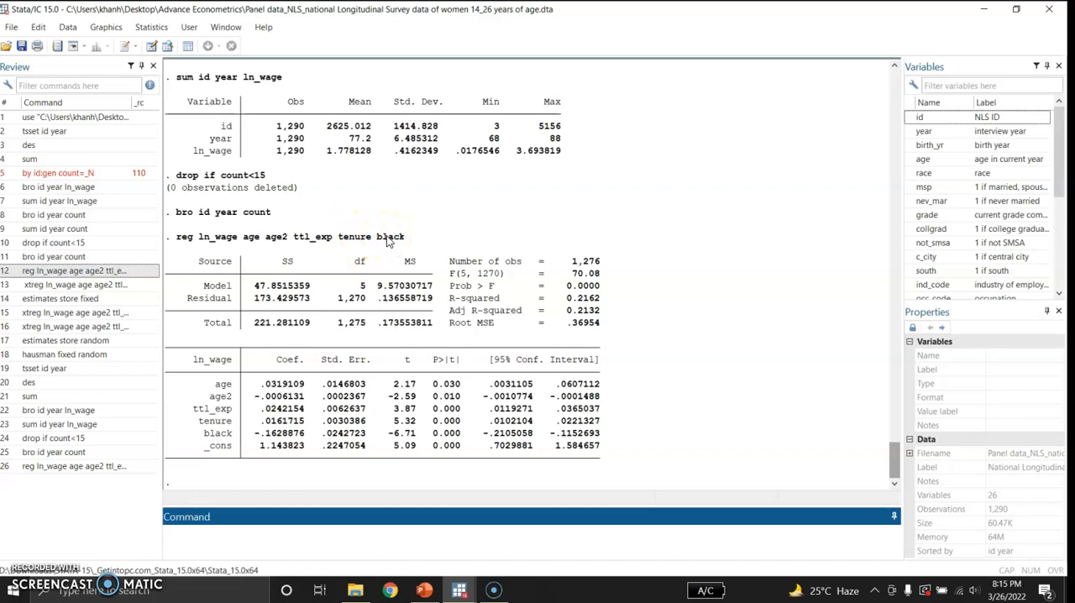
{"action": "left_click", "coordinate": [335, 530]}
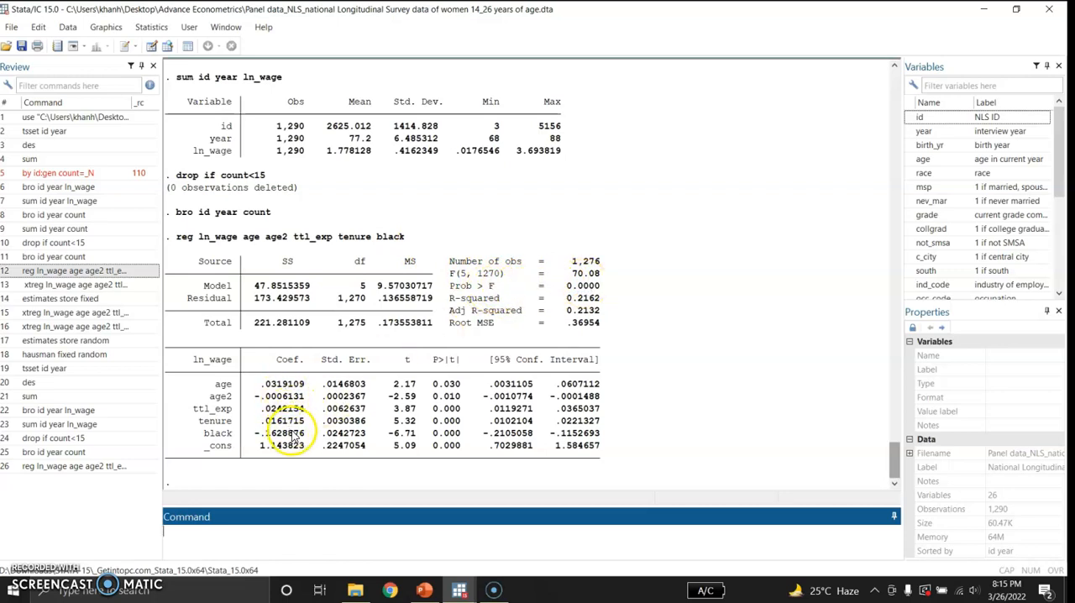
{"action": "mouse_move", "coordinate": [407, 373]}
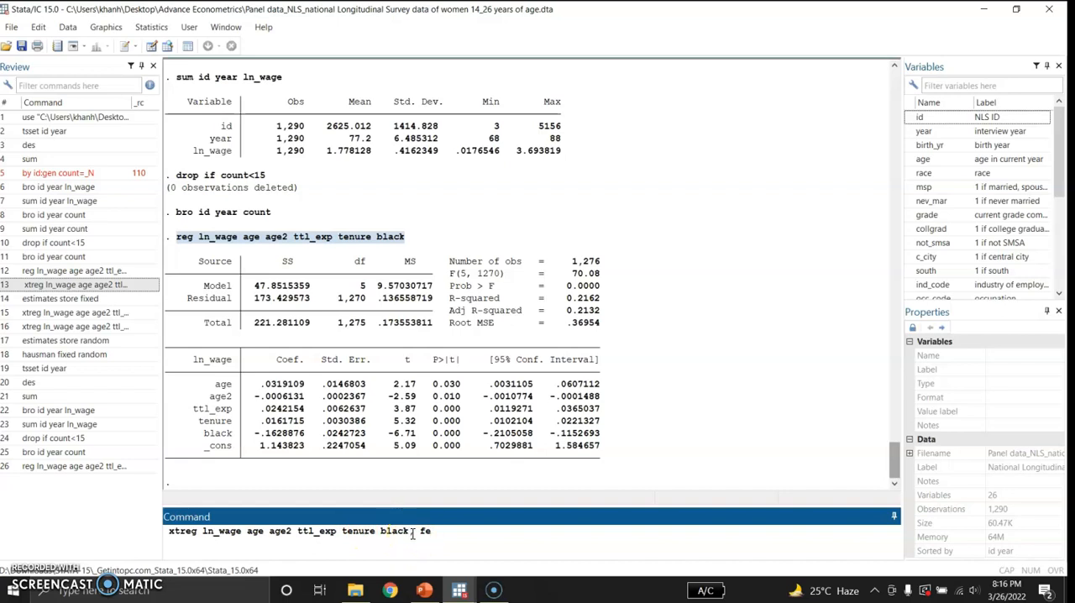
Run xtreg ln_wage age age2 ttl_exp tenure black, fe for fixed-effects estimates
{"action": "type", "text": ","}
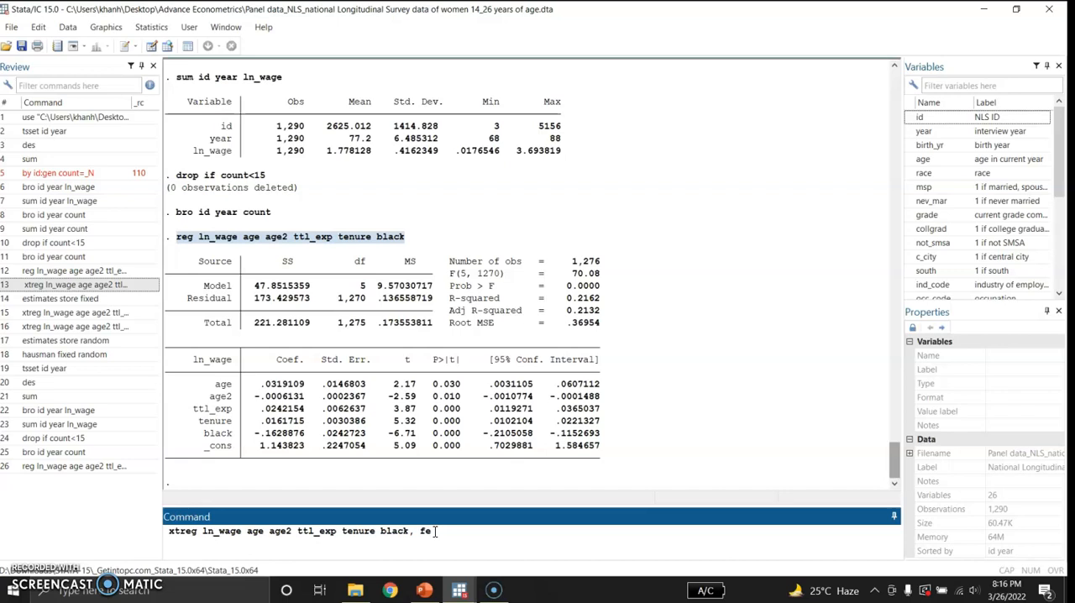
{"action": "key", "text": "Return"}
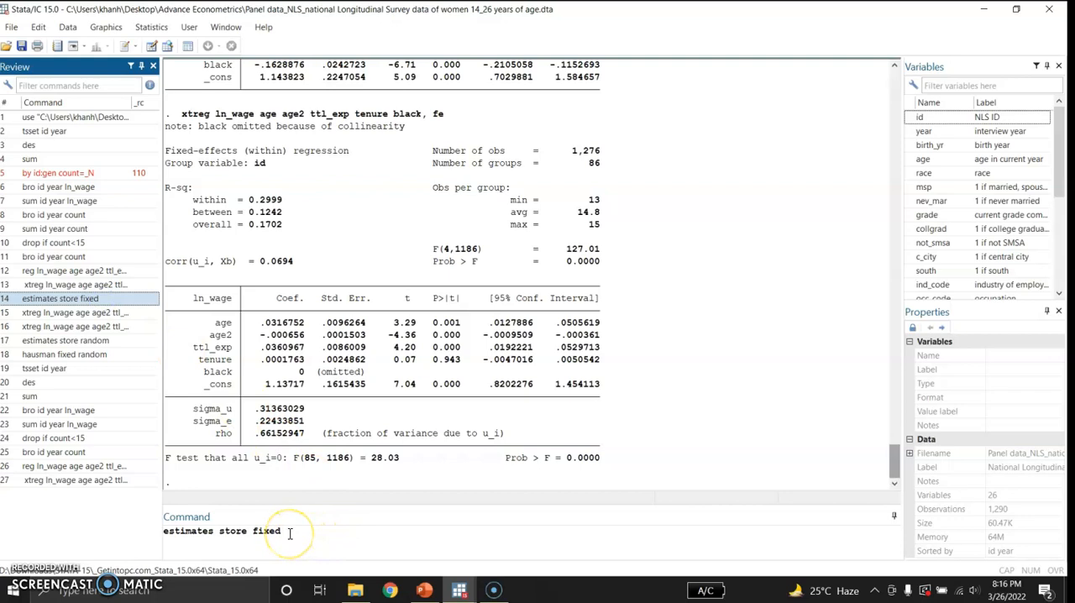
Recall the earlier xtreg command to change fe to re
{"action": "left_click", "coordinate": [289, 531]}
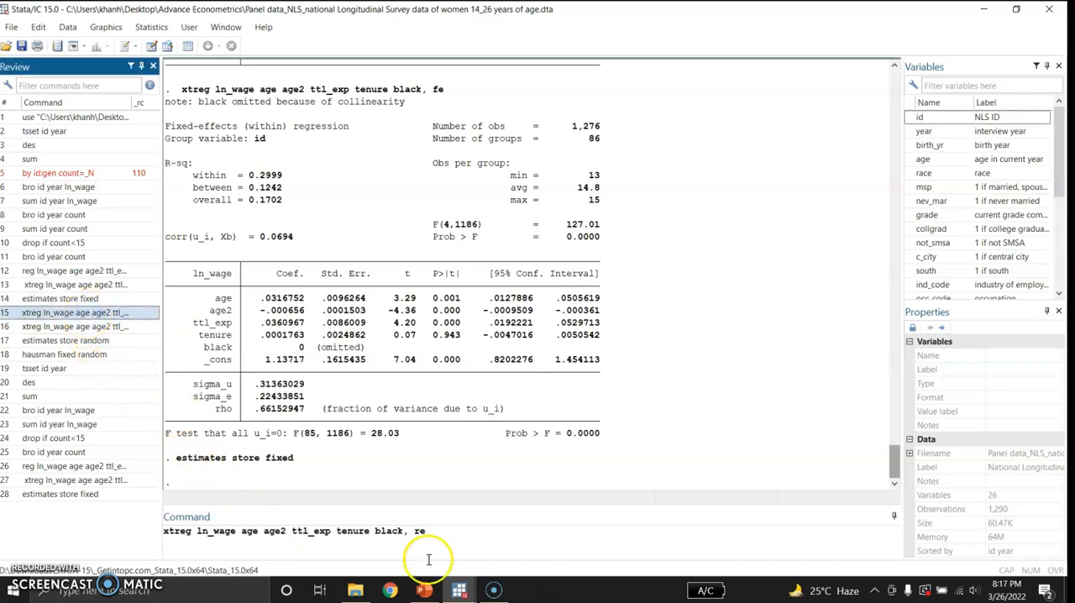
Run xtreg ln_wage age age2 ttl_exp tenure black, re for random-effects GLS estimates
{"action": "left_click", "coordinate": [428, 530]}
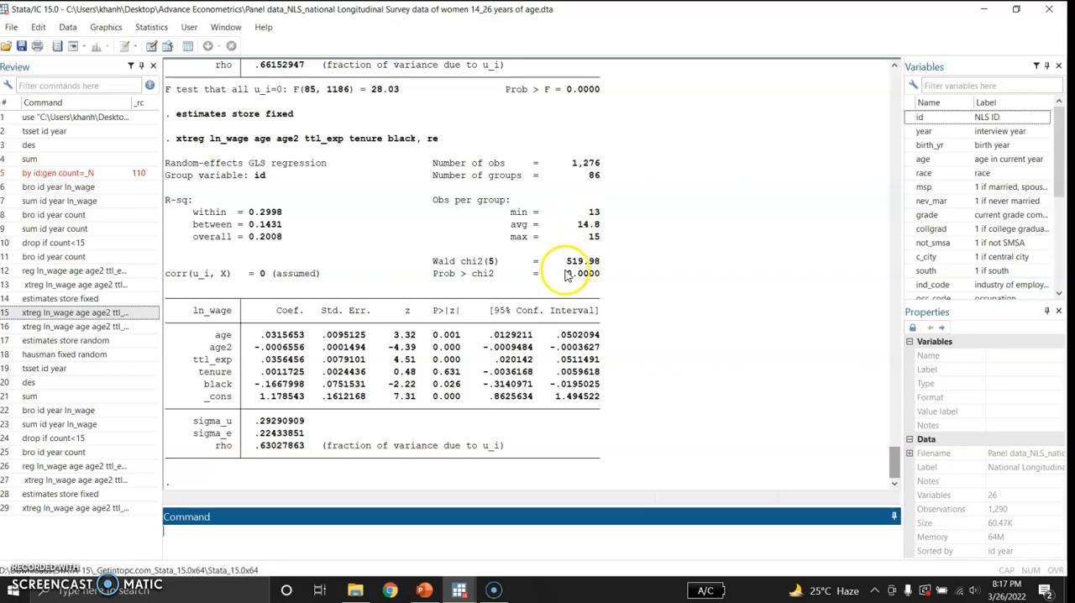
{"action": "mouse_move", "coordinate": [574, 171]}
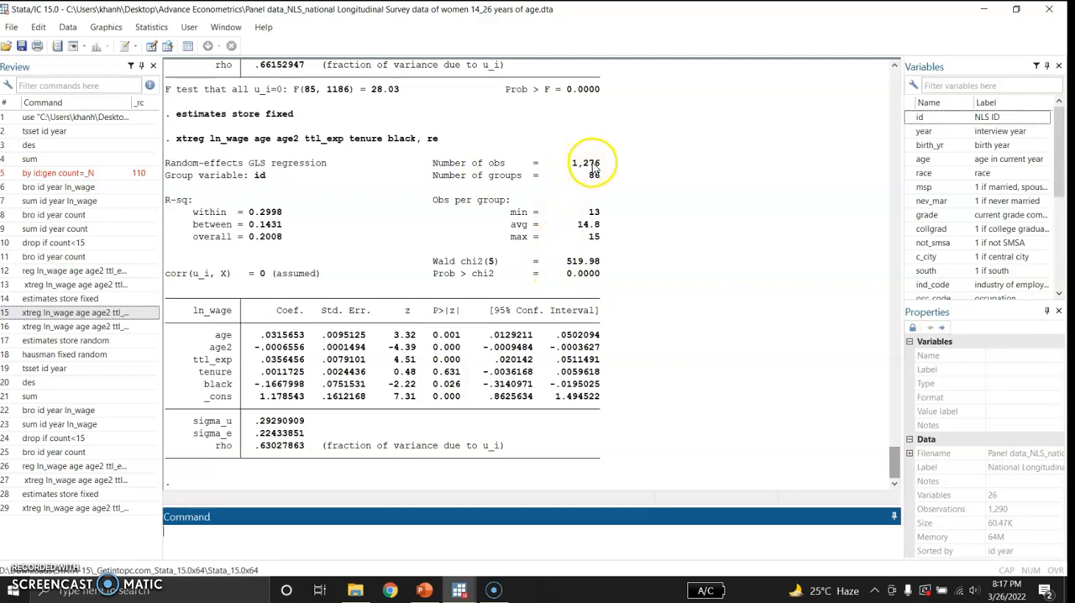
{"action": "mouse_move", "coordinate": [557, 350]}
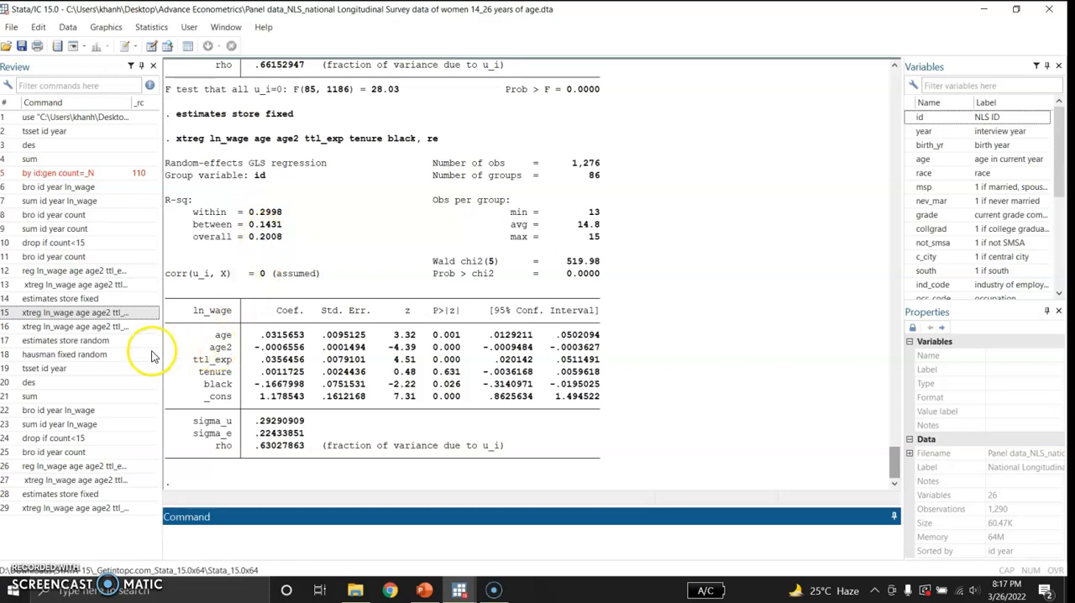
{"action": "mouse_move", "coordinate": [121, 352]}
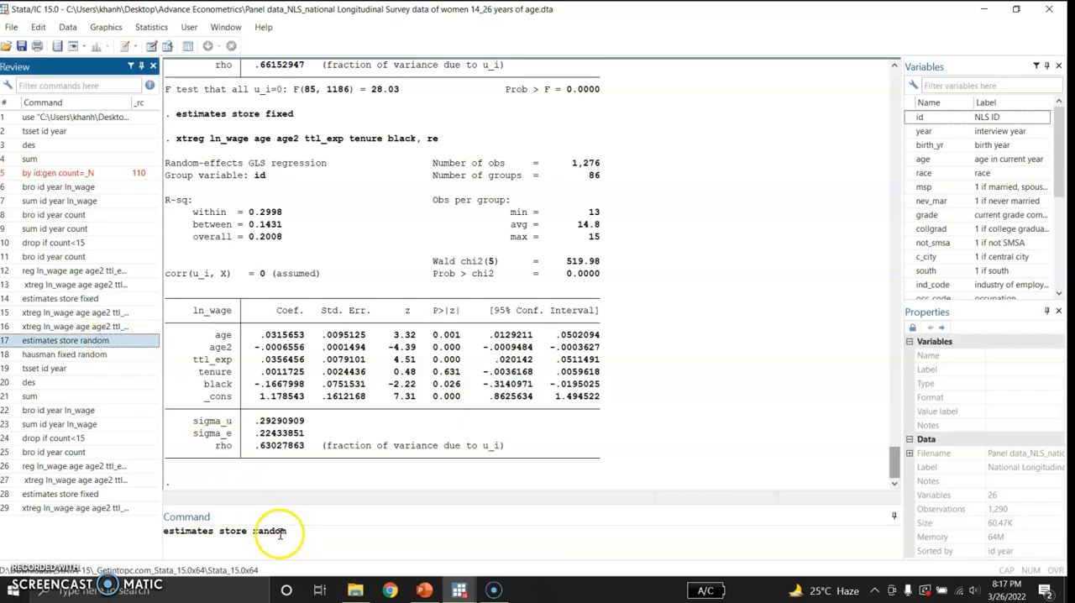
Store the random-effects estimates under the name random
{"action": "key", "text": "Return"}
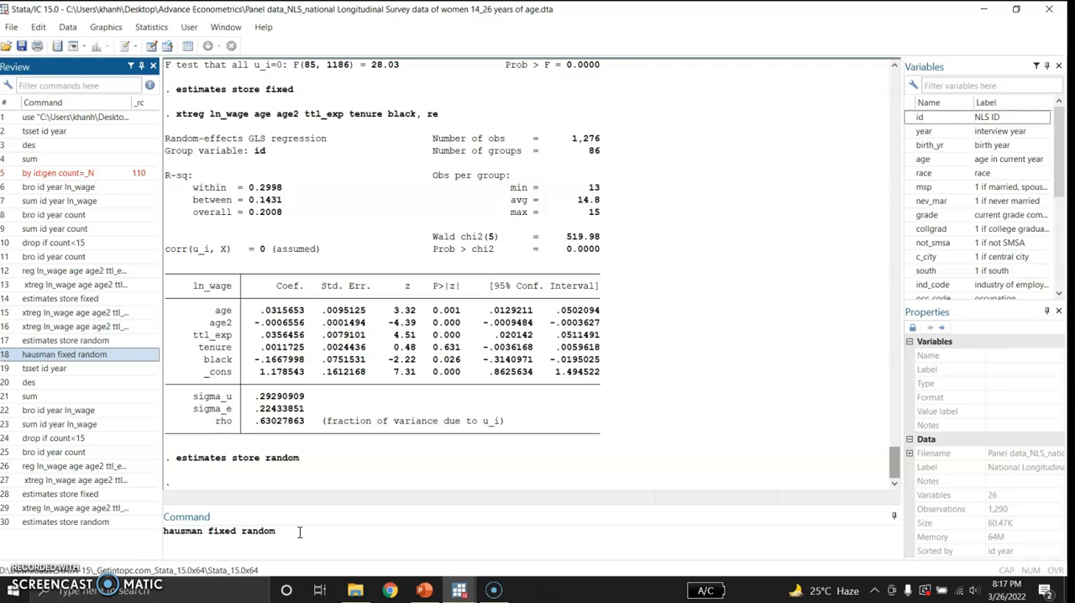
Run hausman fixed random, giving chi2(4) = 7.71 and Prob>chi2 = 0.1026
{"action": "left_click", "coordinate": [289, 530]}
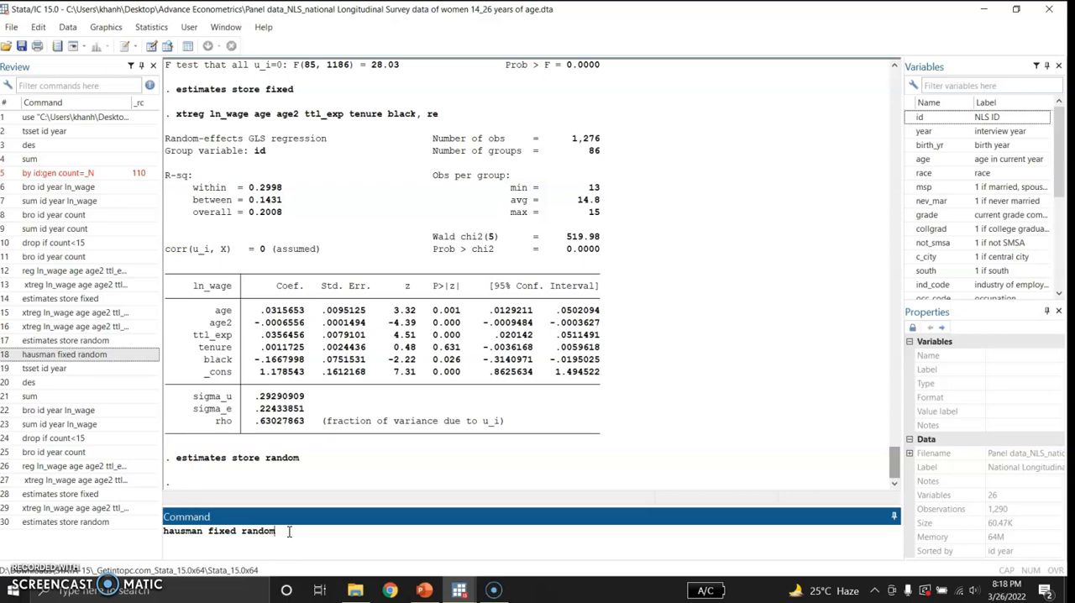
{"action": "key", "text": "enter"}
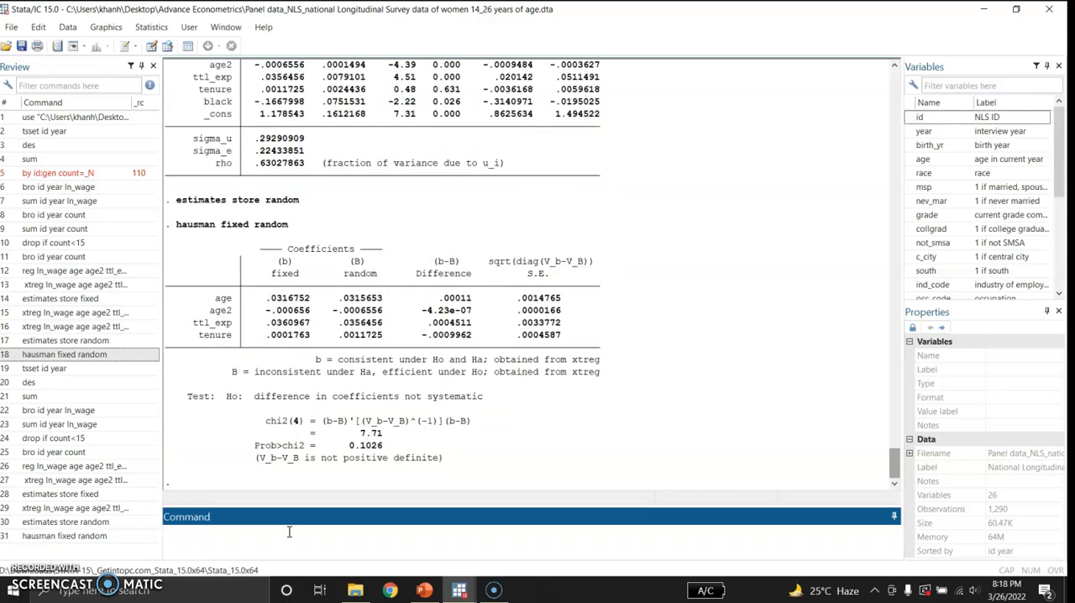
{"action": "mouse_move", "coordinate": [351, 269]}
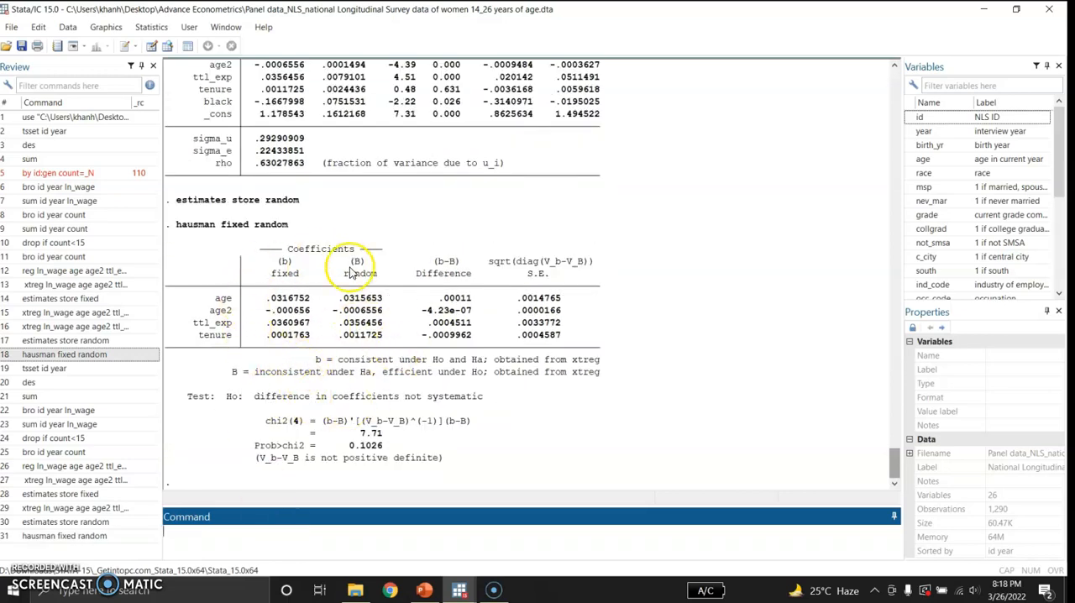
{"action": "mouse_move", "coordinate": [248, 342]}
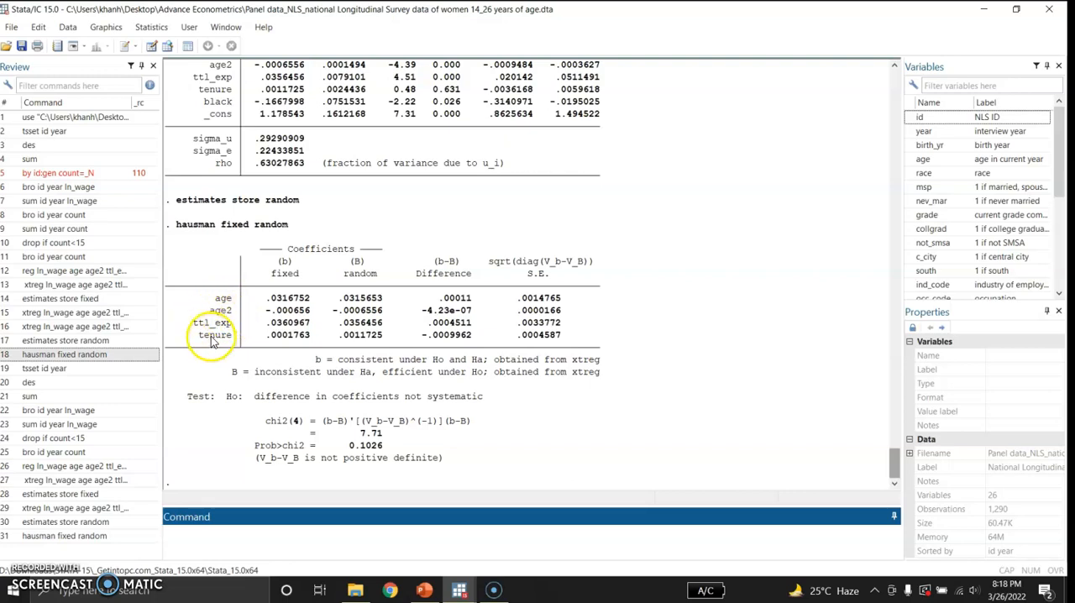
{"action": "mouse_move", "coordinate": [292, 302]}
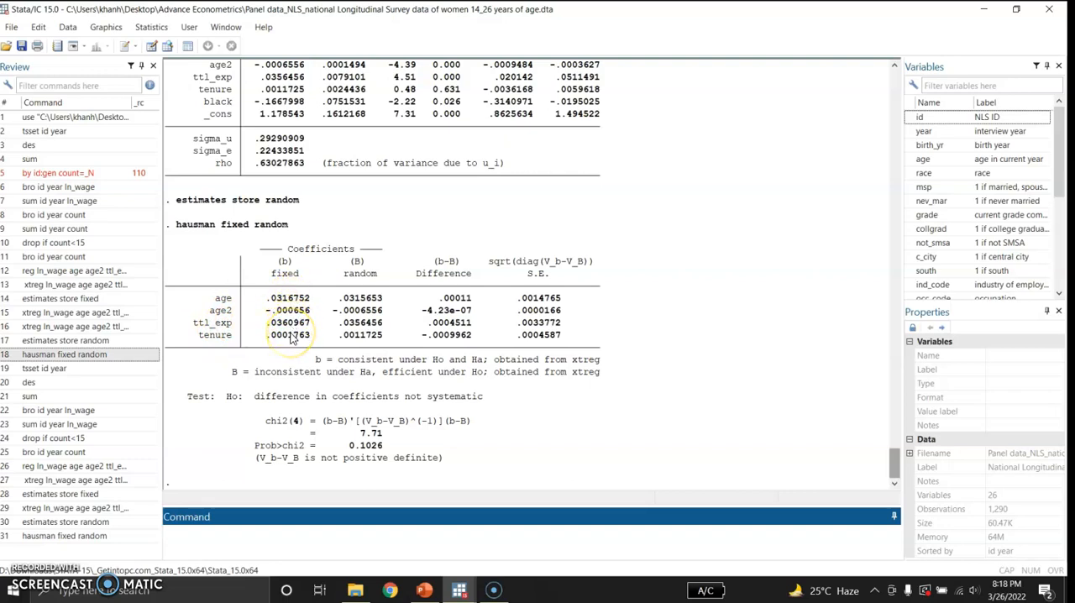
{"action": "mouse_move", "coordinate": [366, 329]}
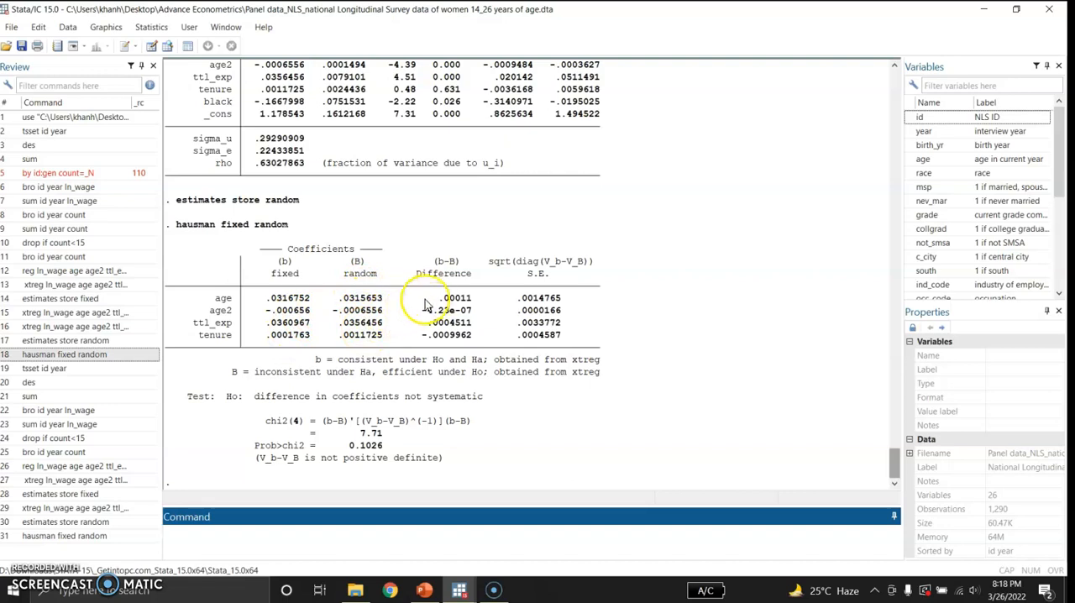
{"action": "mouse_move", "coordinate": [453, 339]}
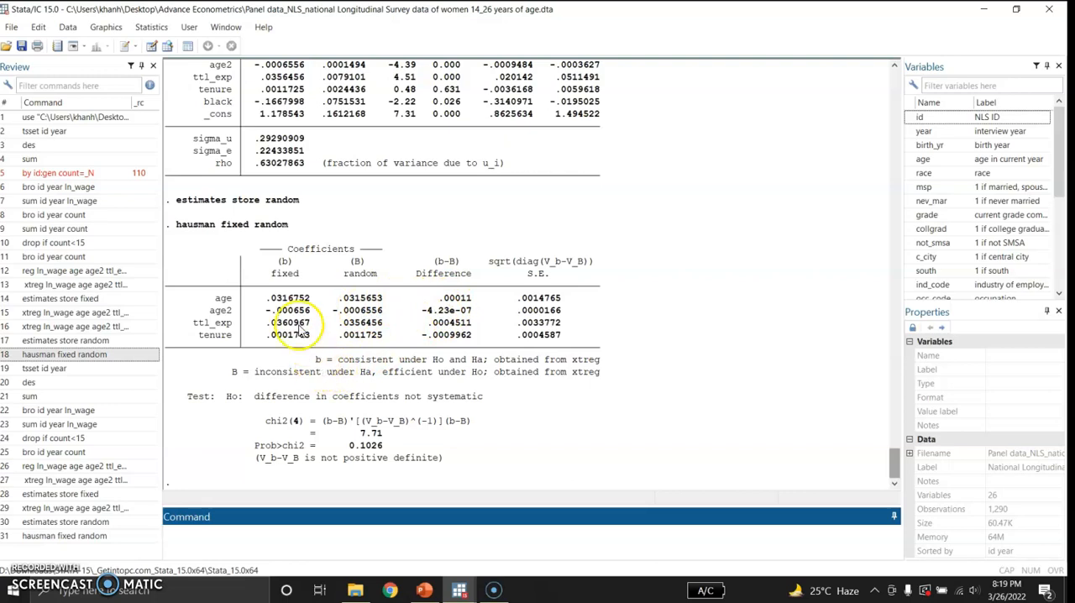
{"action": "mouse_move", "coordinate": [326, 363]}
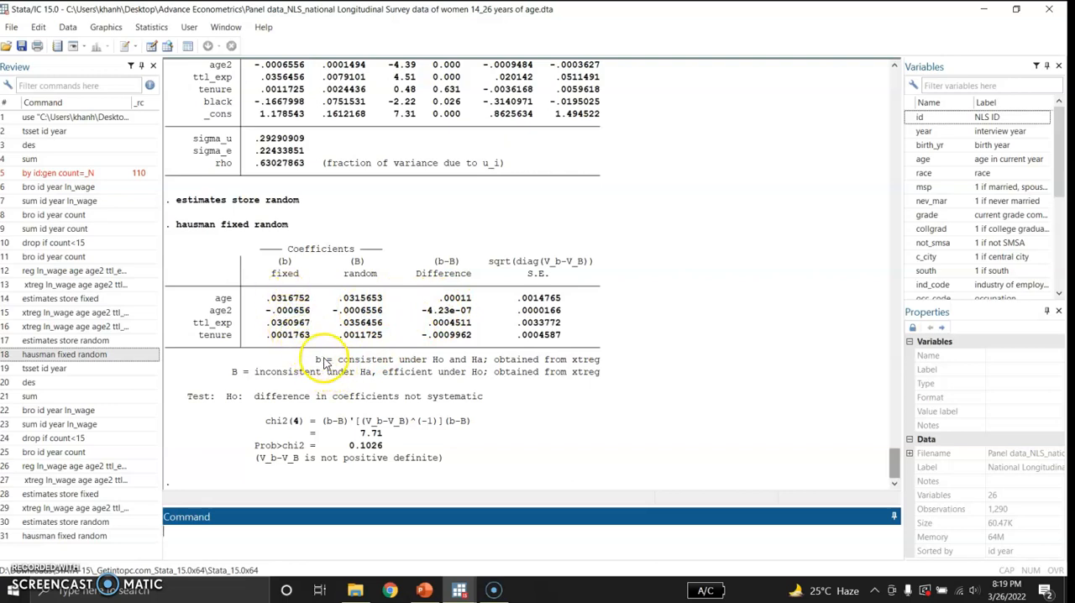
{"action": "mouse_move", "coordinate": [349, 364]}
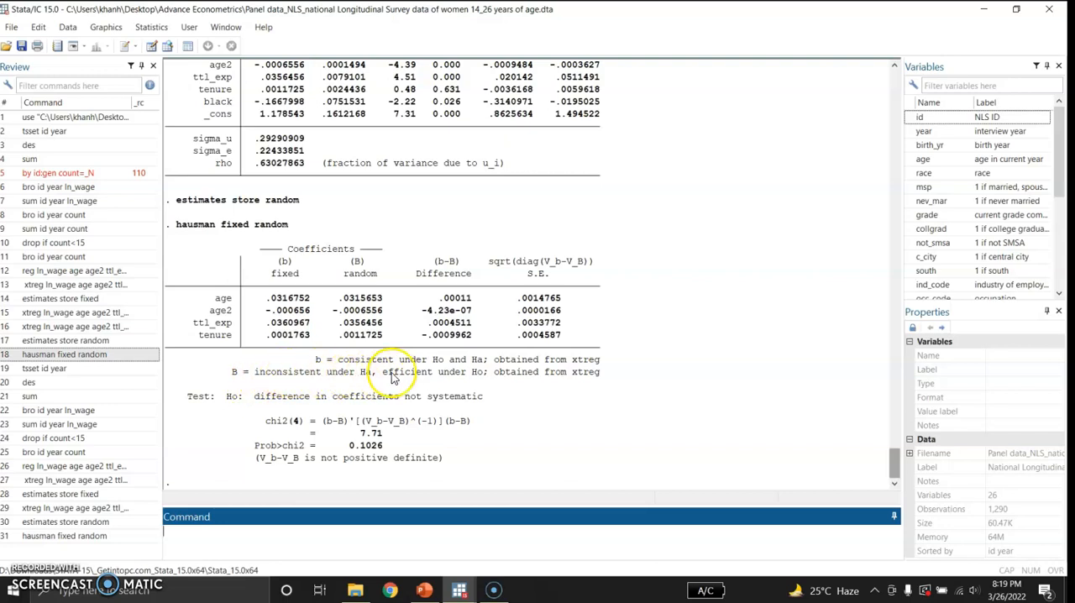
{"action": "mouse_move", "coordinate": [477, 373]}
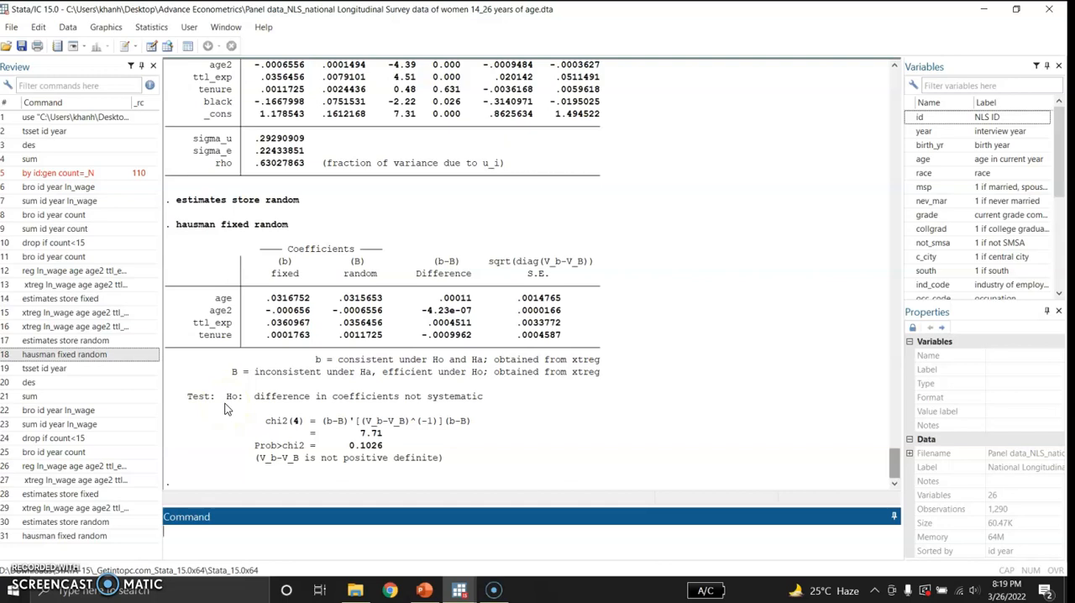
{"action": "mouse_move", "coordinate": [233, 405]}
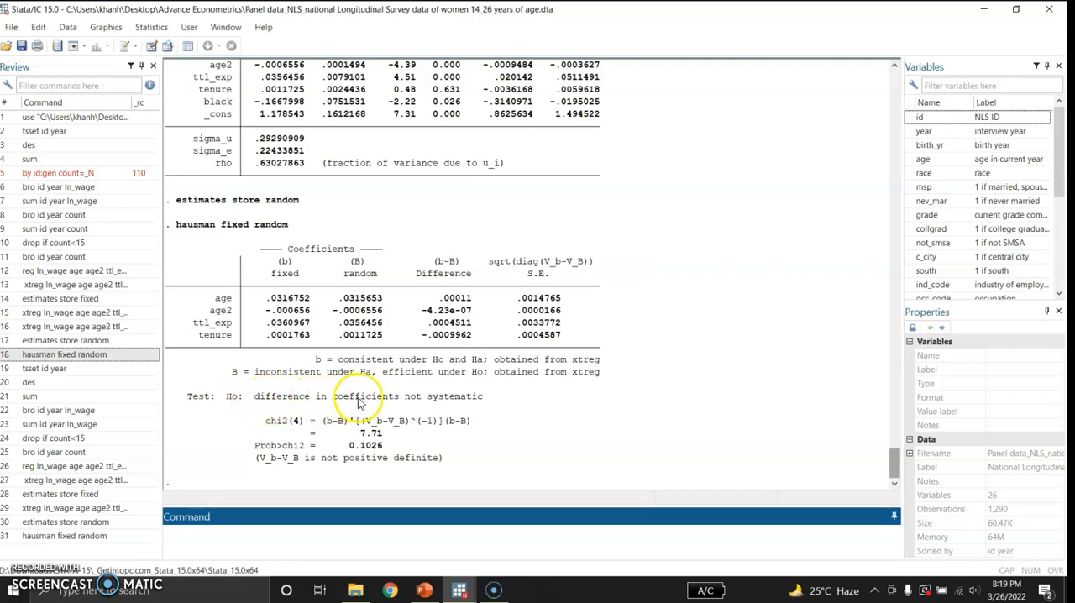
{"action": "mouse_move", "coordinate": [445, 396]}
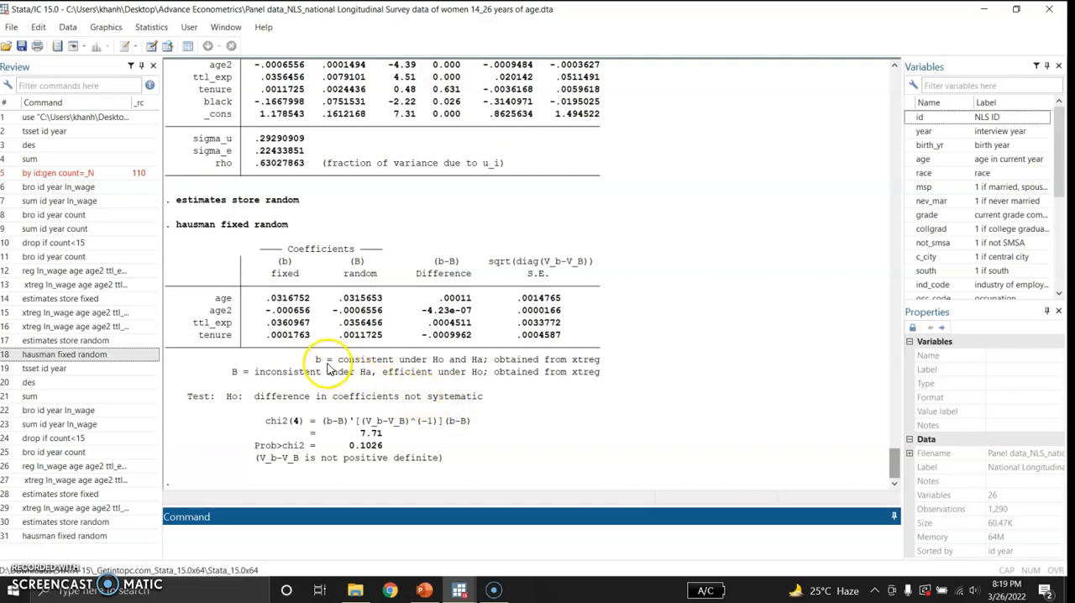
{"action": "mouse_move", "coordinate": [284, 300]}
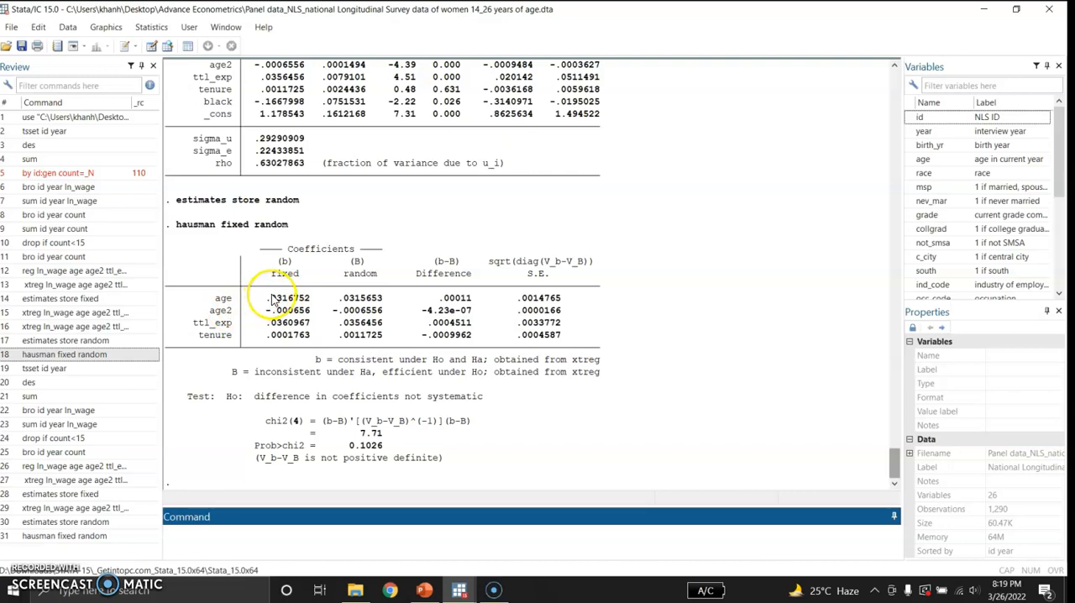
{"action": "mouse_move", "coordinate": [353, 316]}
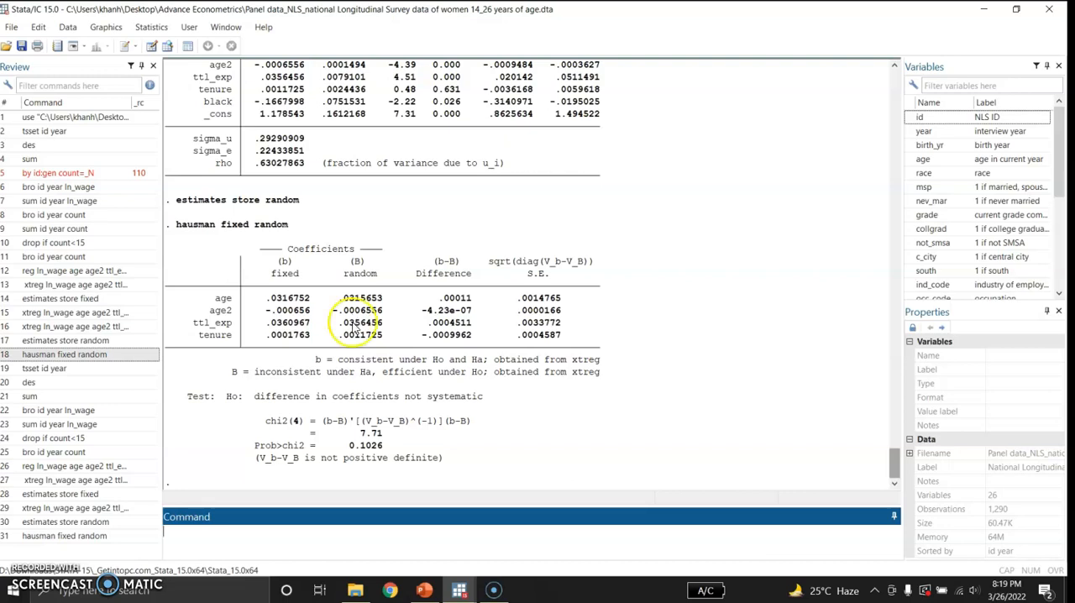
{"action": "mouse_move", "coordinate": [316, 440]}
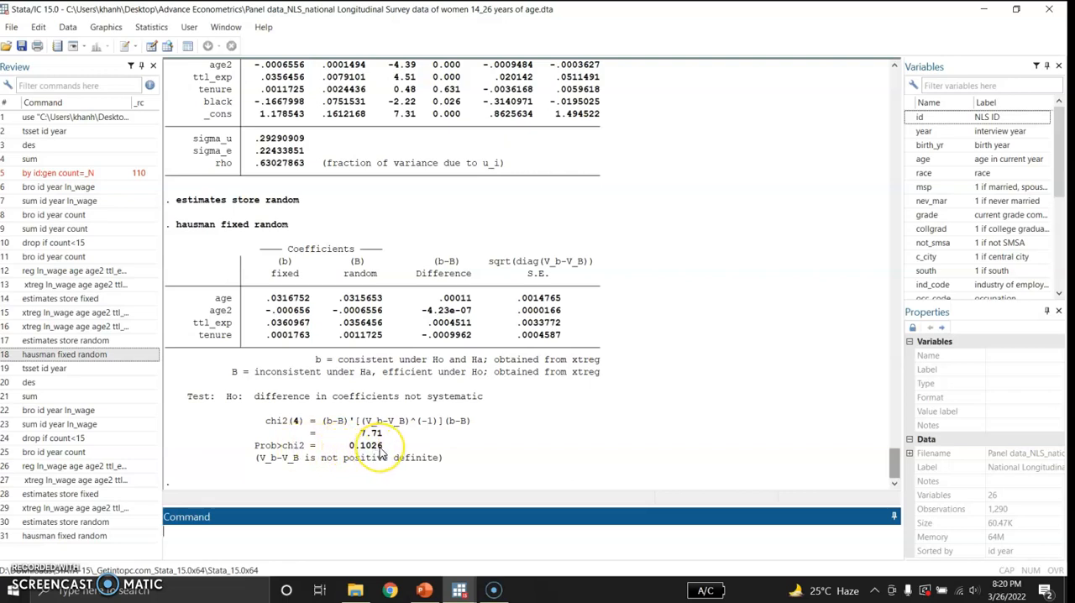
{"action": "mouse_move", "coordinate": [361, 454]}
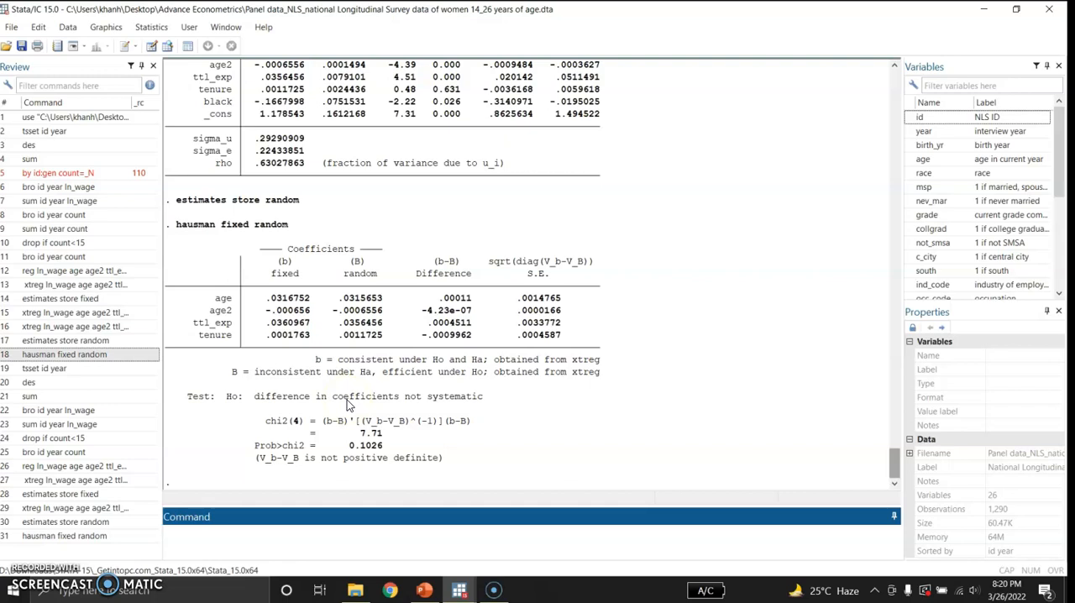
{"action": "mouse_move", "coordinate": [294, 353]}
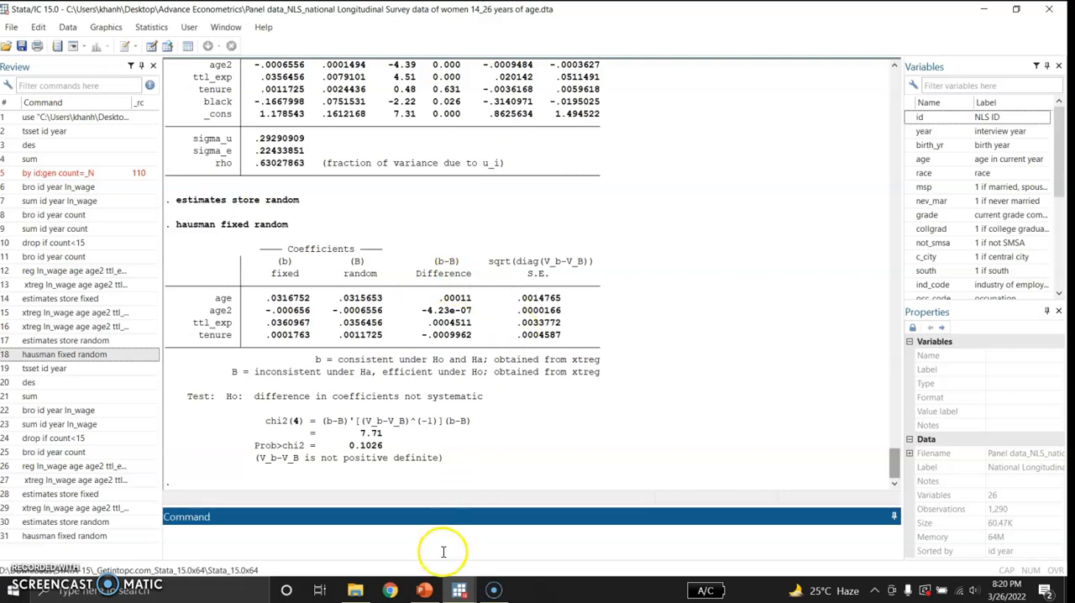
{"action": "mouse_move", "coordinate": [423, 589]}
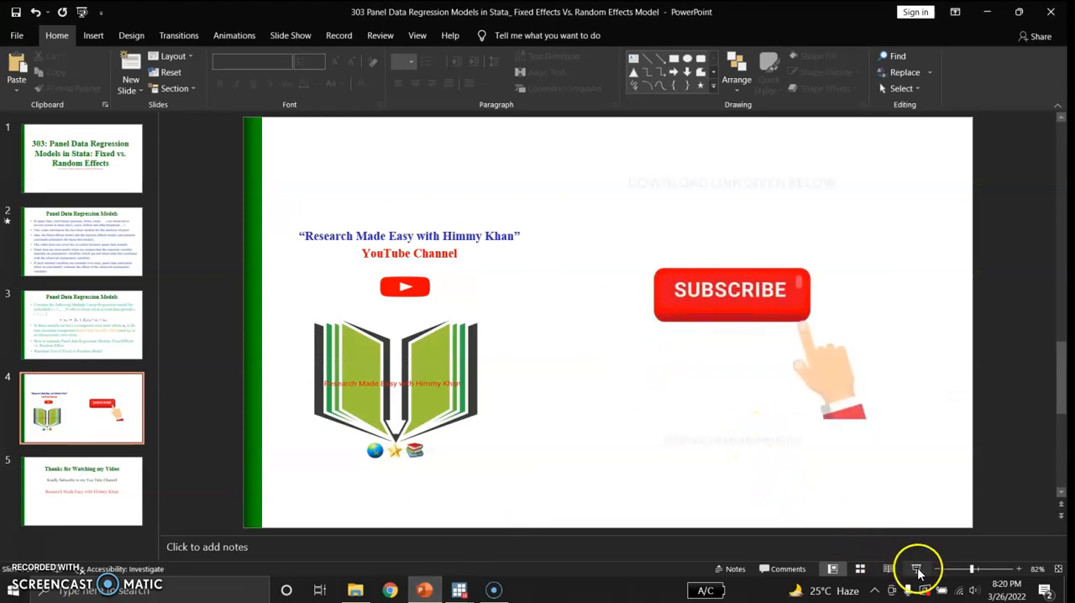
Present the channel's subscribe slide full screen as a slide show in PowerPoint
{"action": "left_click", "coordinate": [916, 568]}
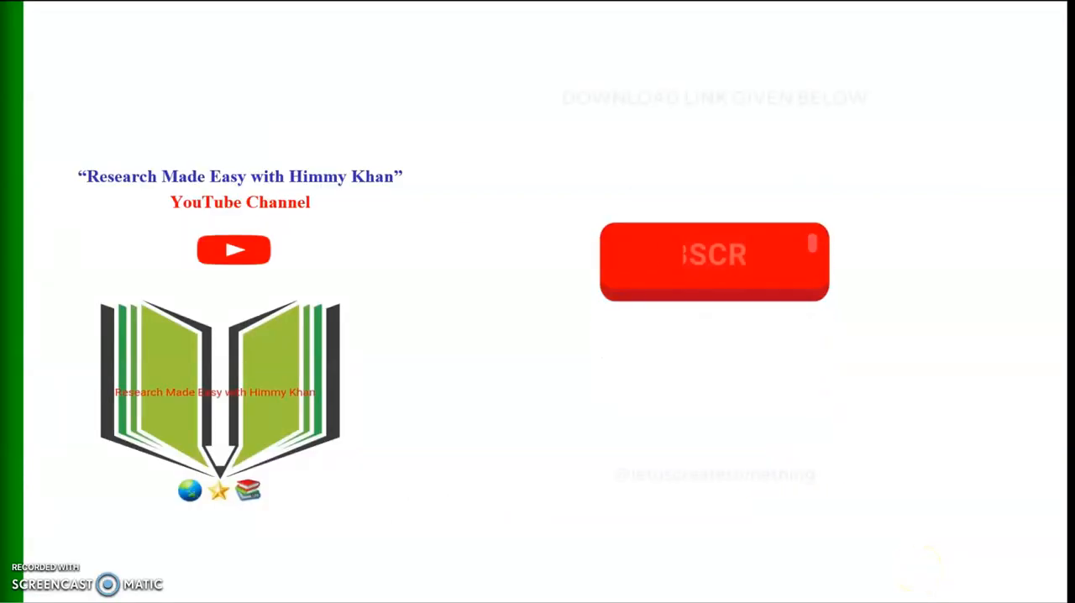